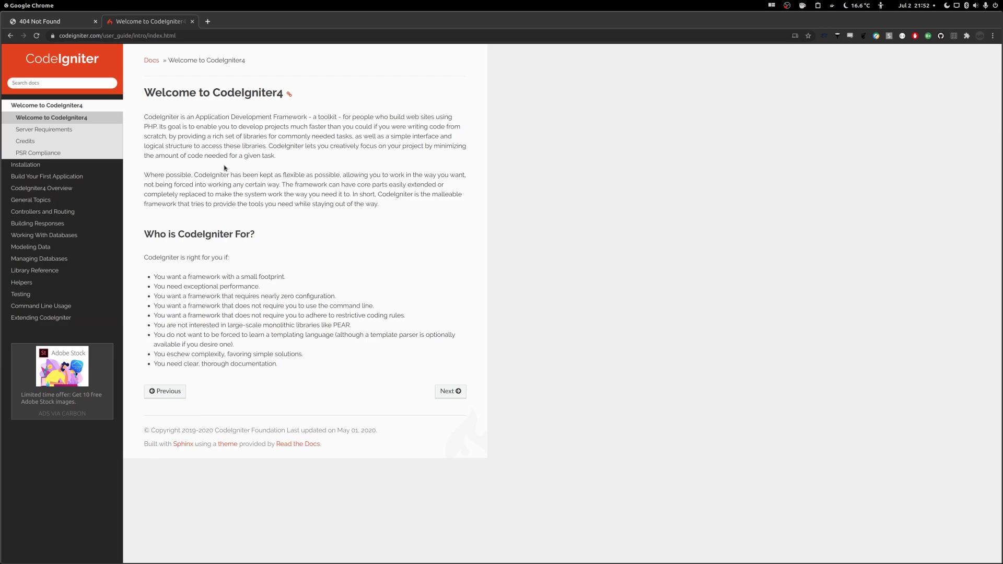
# - Open Server Requirements and highlight the PHP version and extension requirements
pyautogui.click(43, 129)
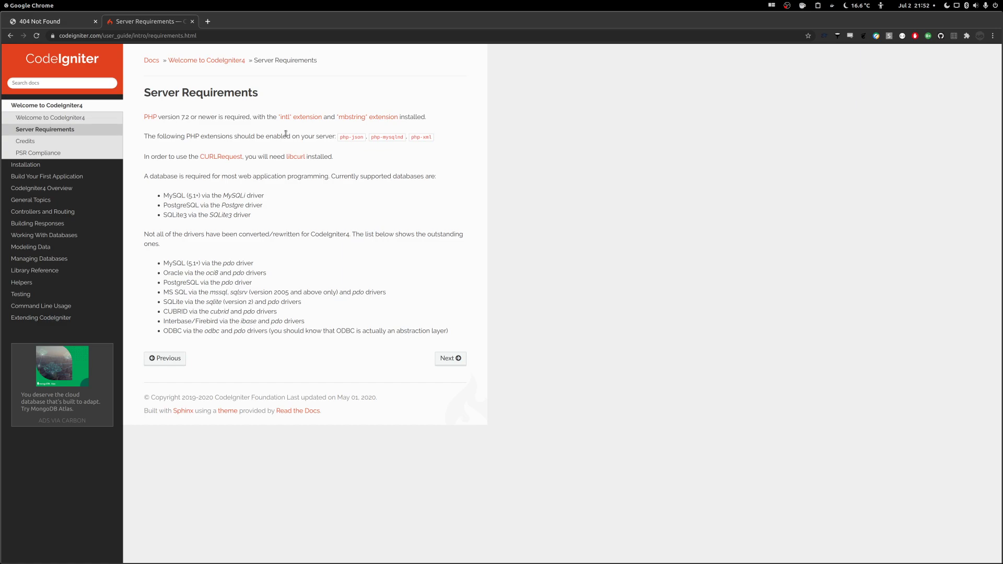
pyautogui.moveTo(154, 110)
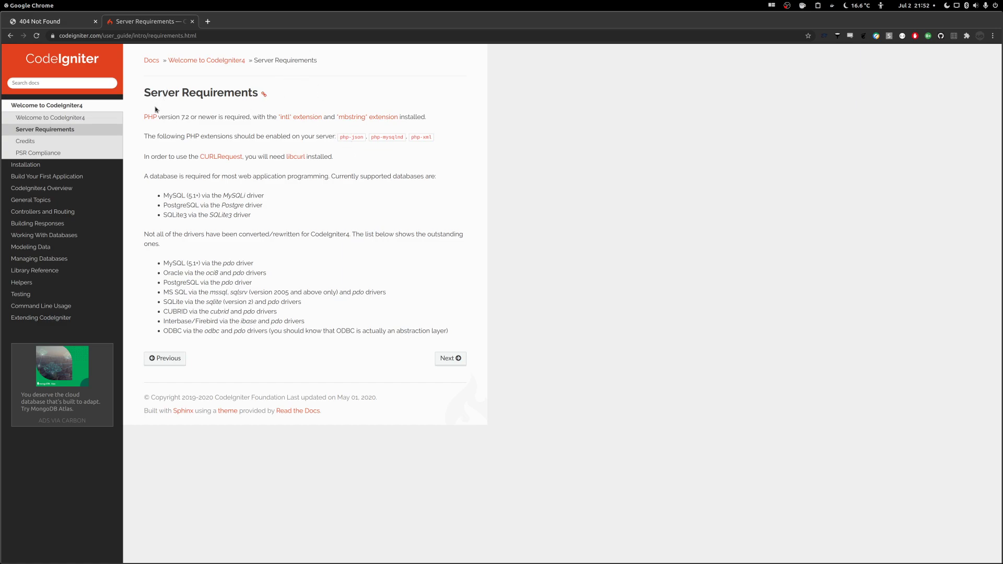
pyautogui.moveTo(145, 116); pyautogui.dragTo(332, 156)
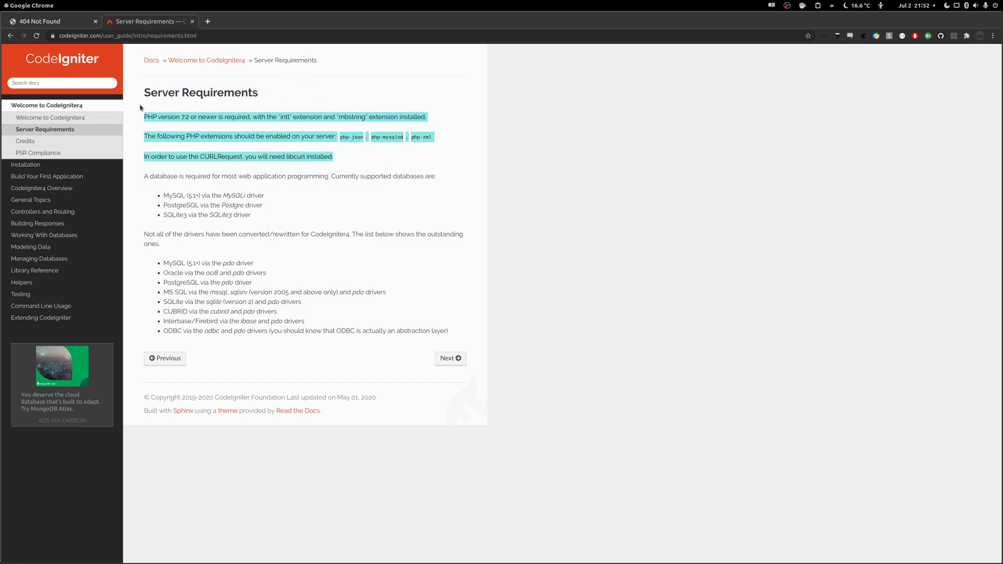
pyautogui.click(371, 173)
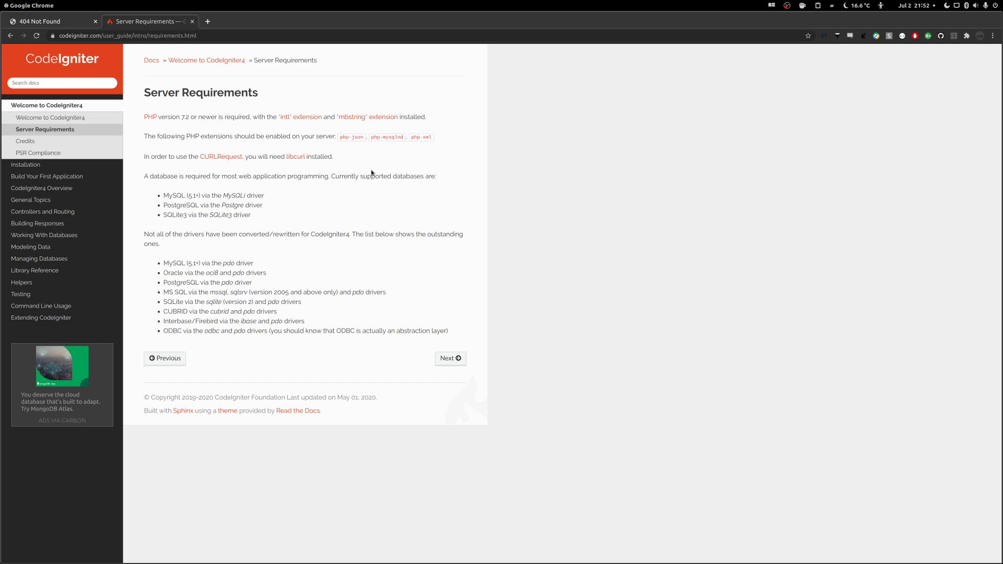
pyautogui.moveTo(432, 149)
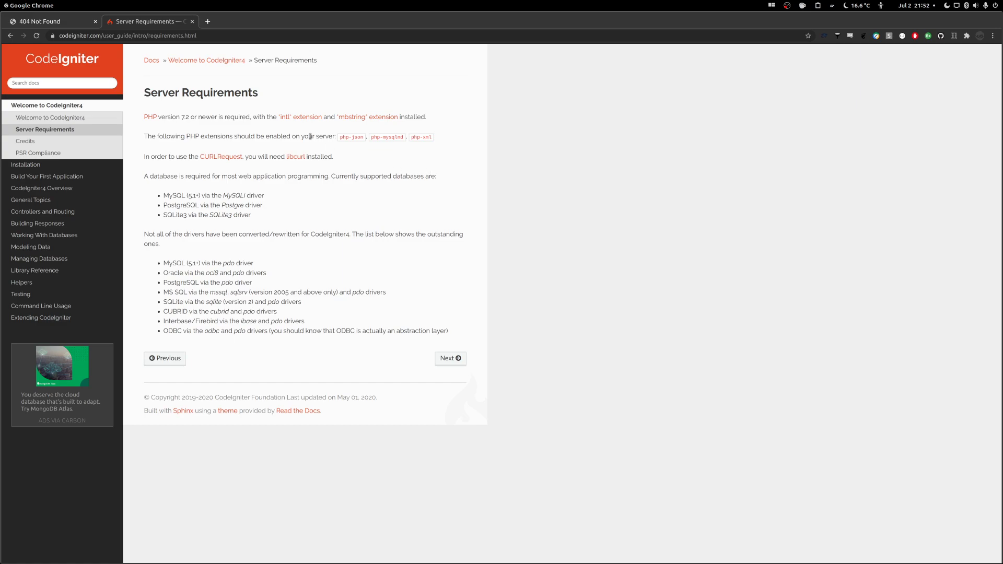
pyautogui.moveTo(26, 165)
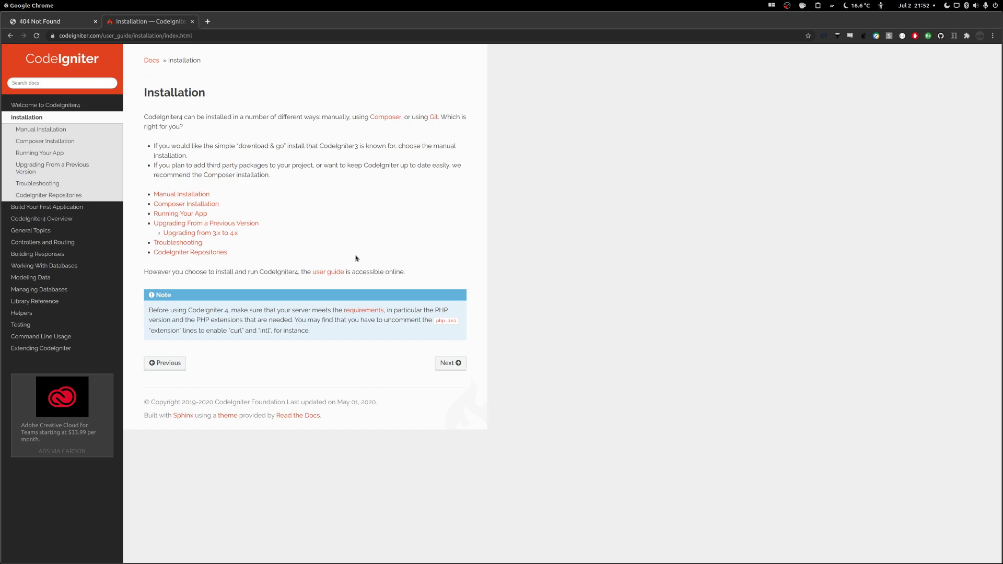
pyautogui.moveTo(129, 138)
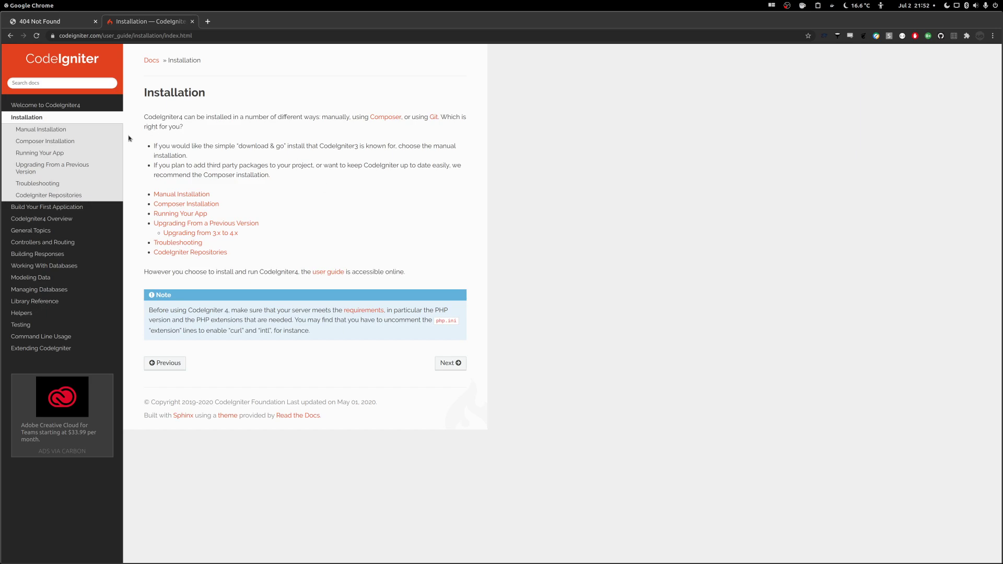
# - Compare the Manual and Composer installation pages, then head to github.com
pyautogui.click(41, 129)
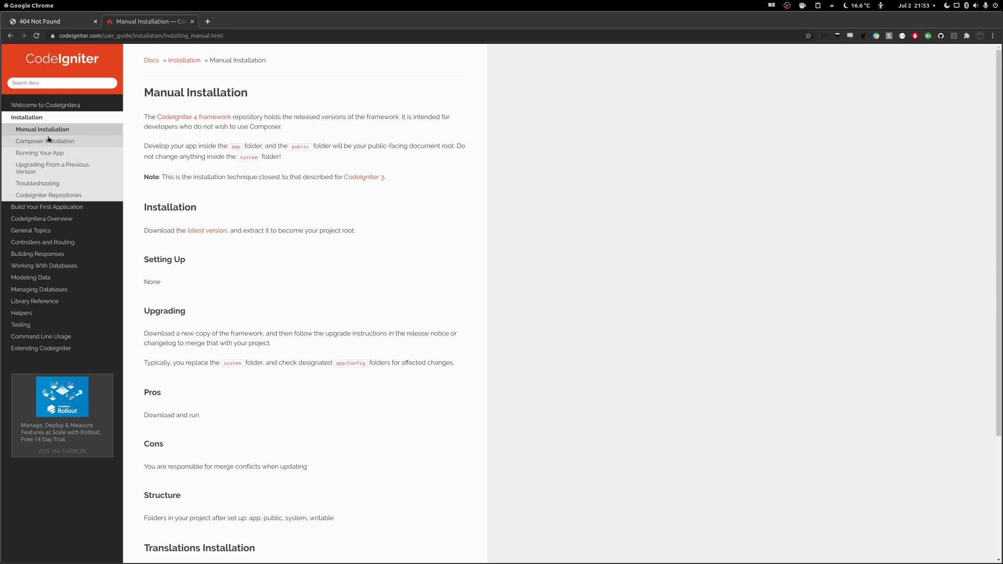
pyautogui.click(45, 142)
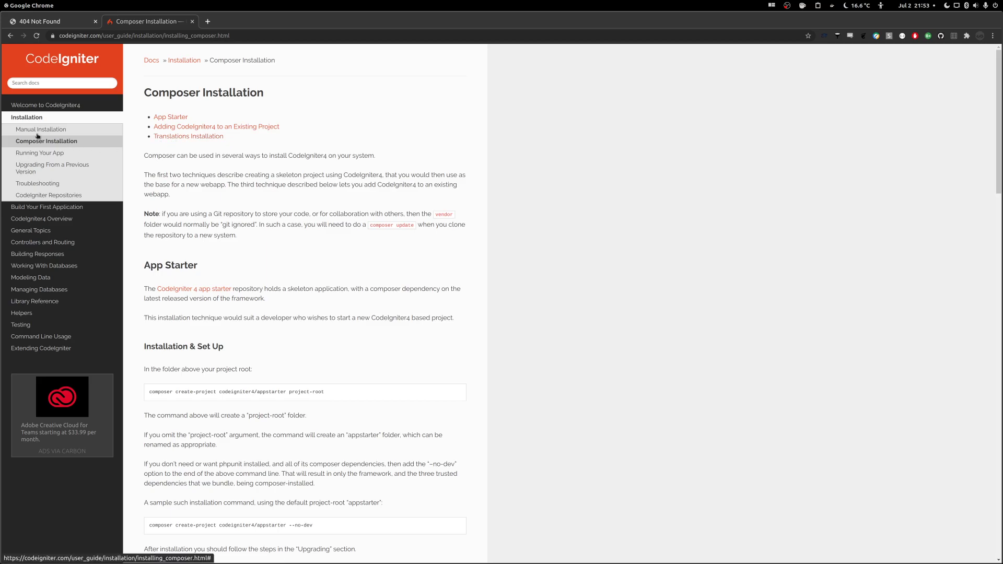
pyautogui.click(41, 129)
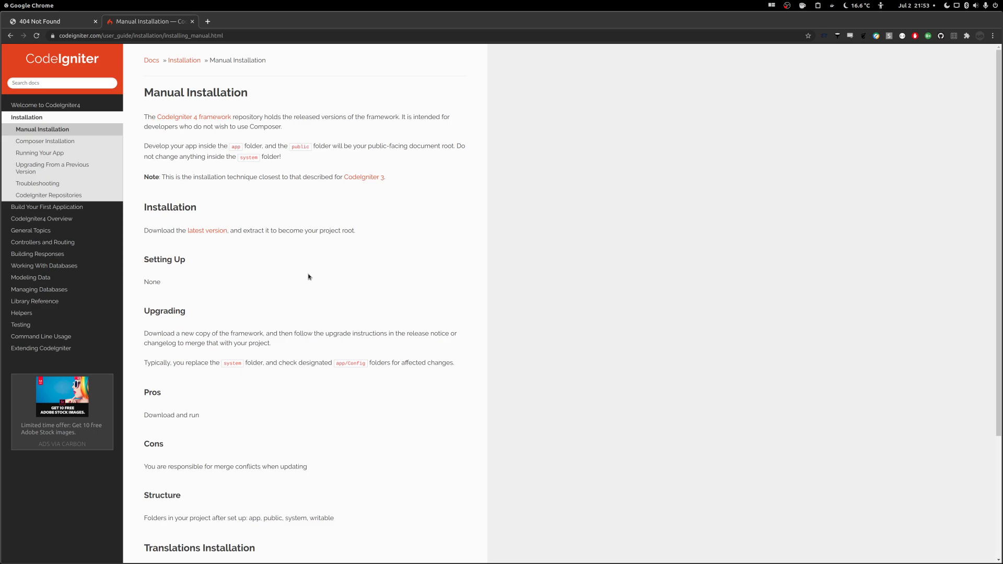
pyautogui.moveTo(319, 241)
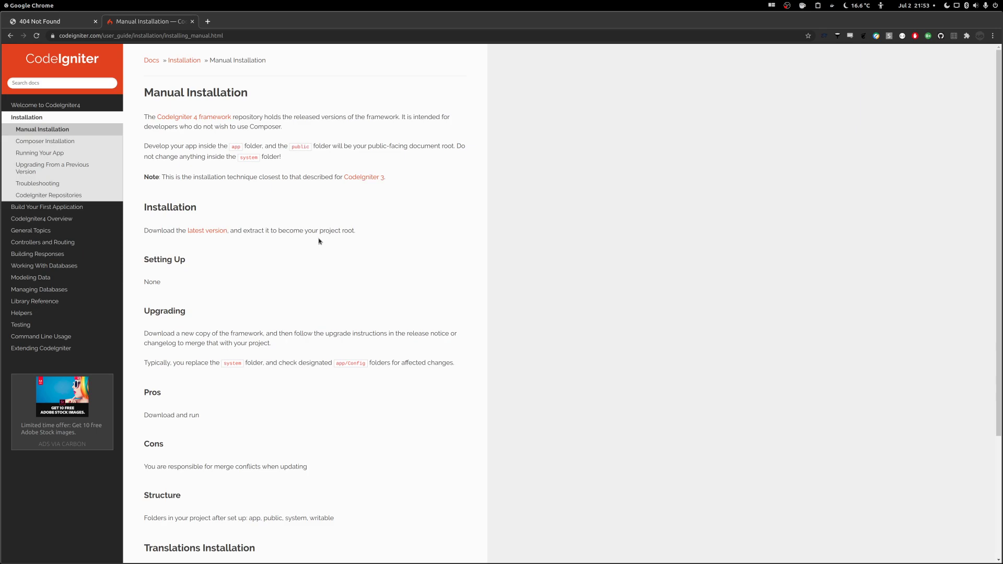
pyautogui.write('github.com')
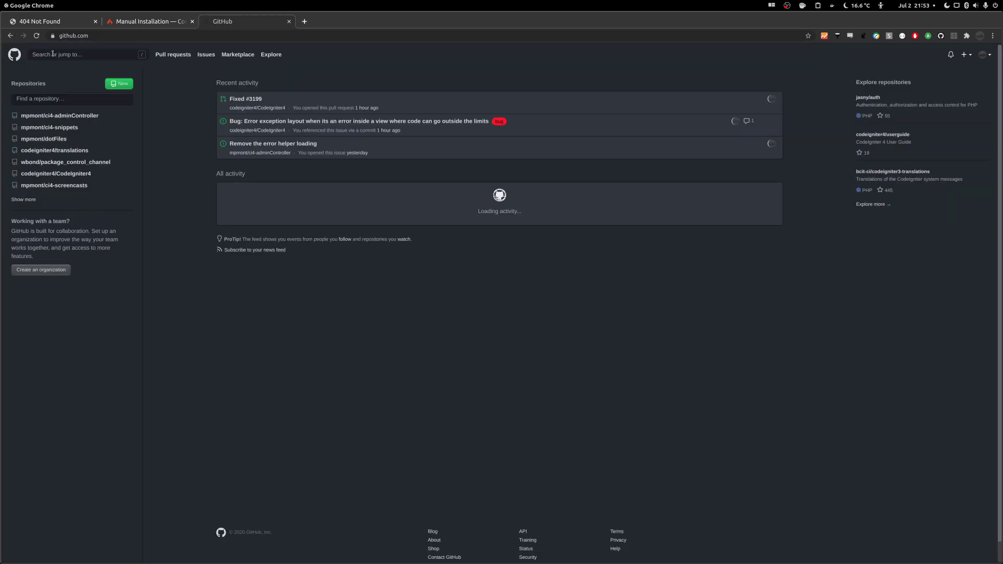
# - Find codeigniter4/CodeIgniter4 by searching 'code', switch to master, and check the Code options
pyautogui.write('codei')
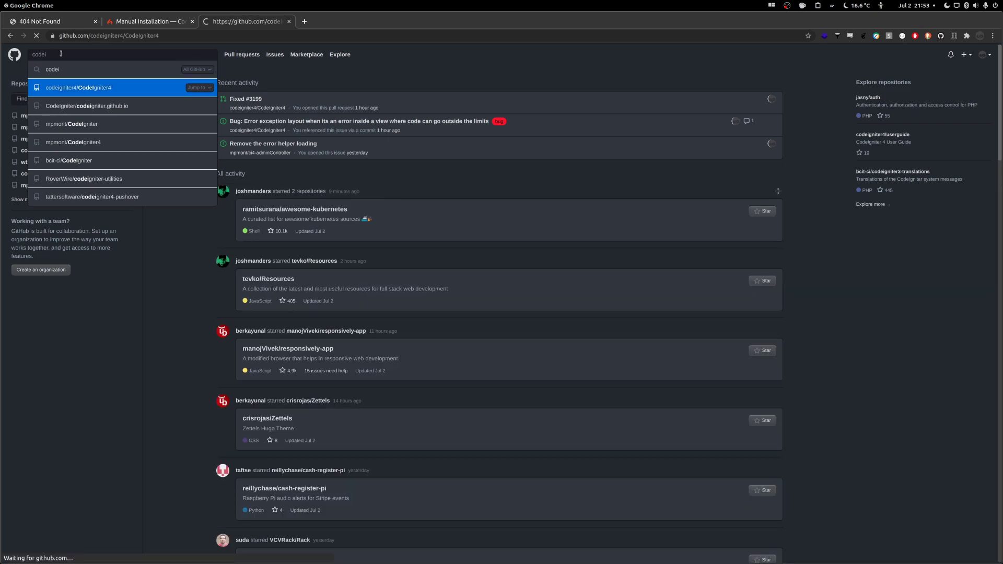
pyautogui.click(79, 88)
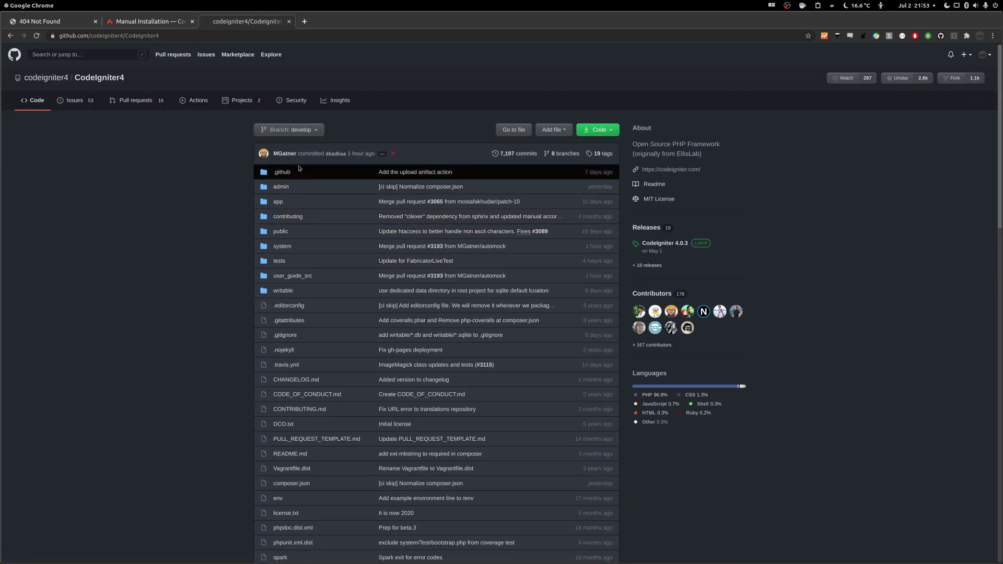
pyautogui.click(288, 129)
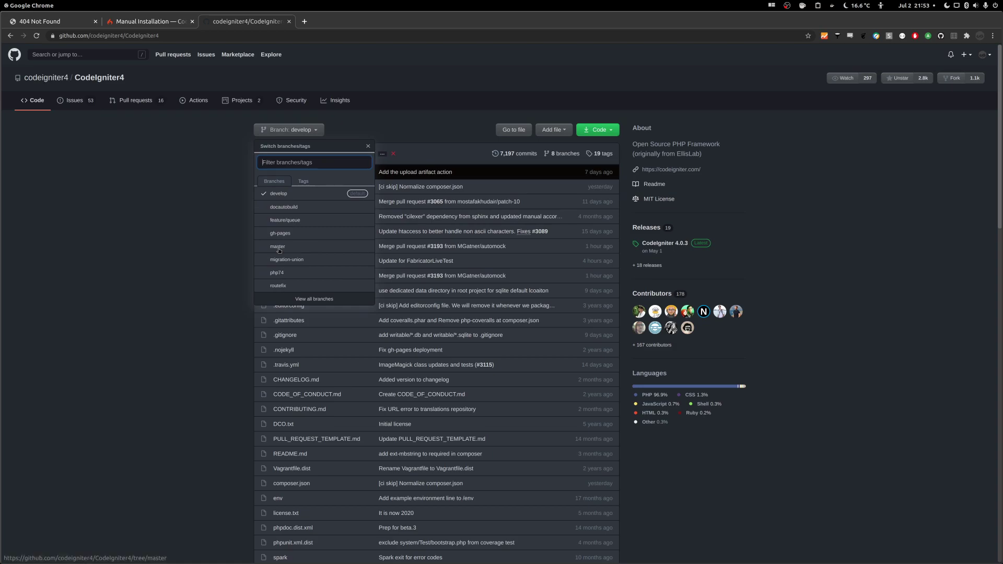
pyautogui.click(277, 247)
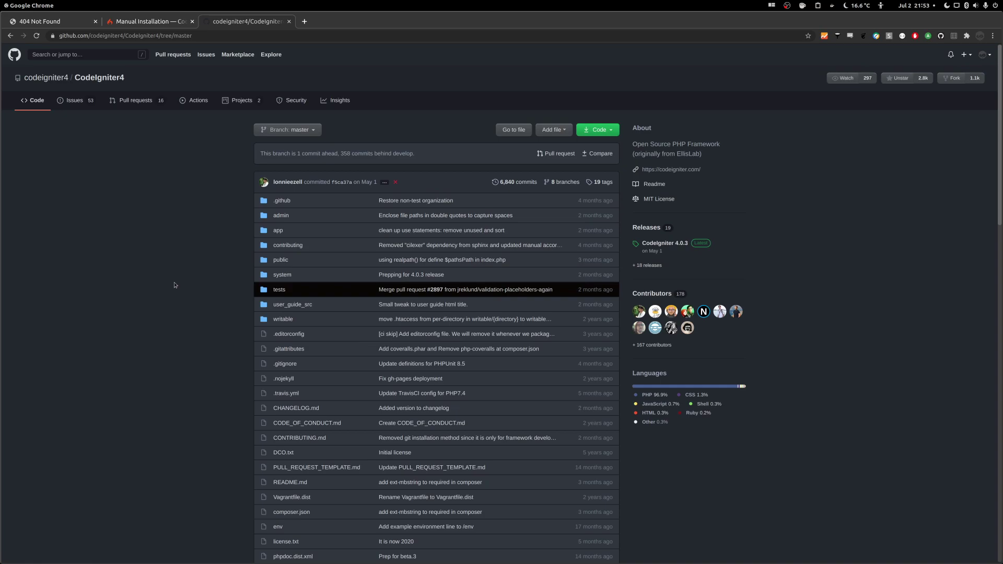
pyautogui.click(596, 129)
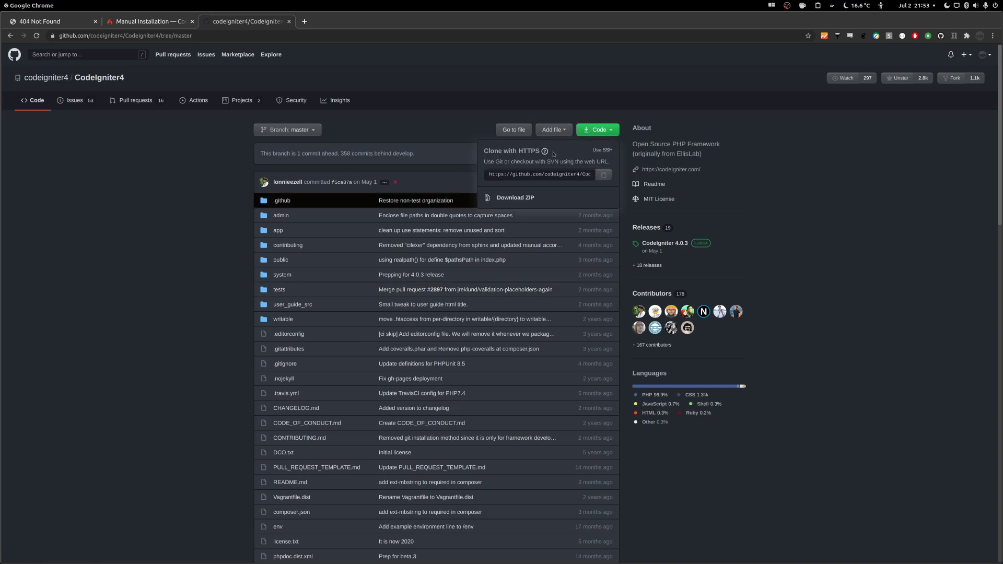
pyautogui.click(155, 249)
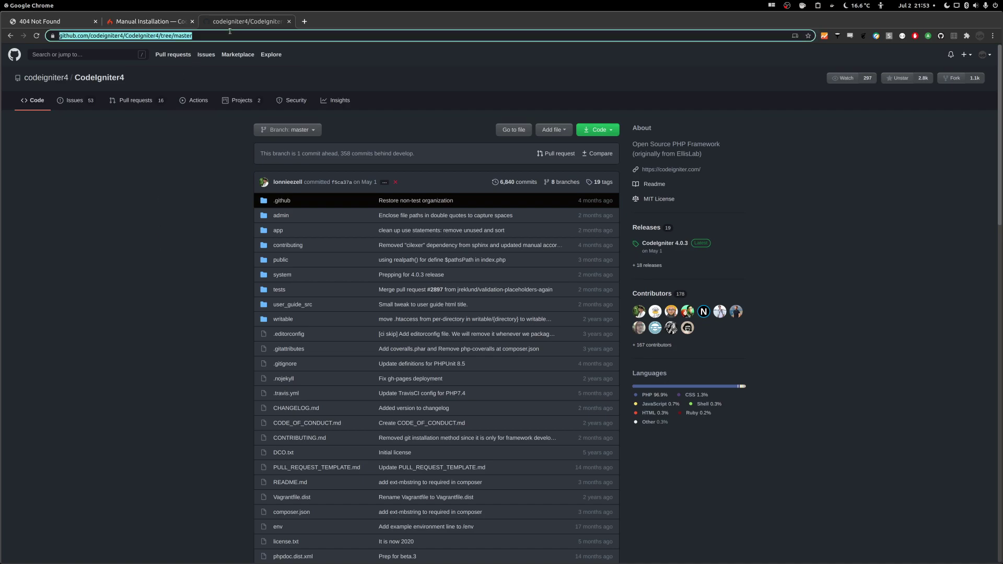
pyautogui.click(671, 169)
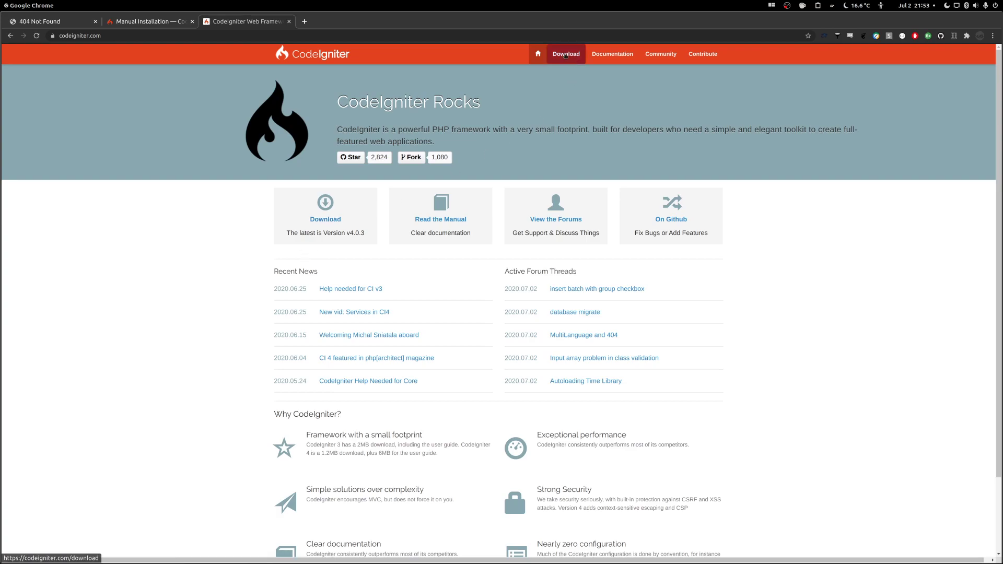
# - Download CodeIgniter 4 (framework-4.0.3.zip) from the CodeIgniter Download page
pyautogui.click(565, 54)
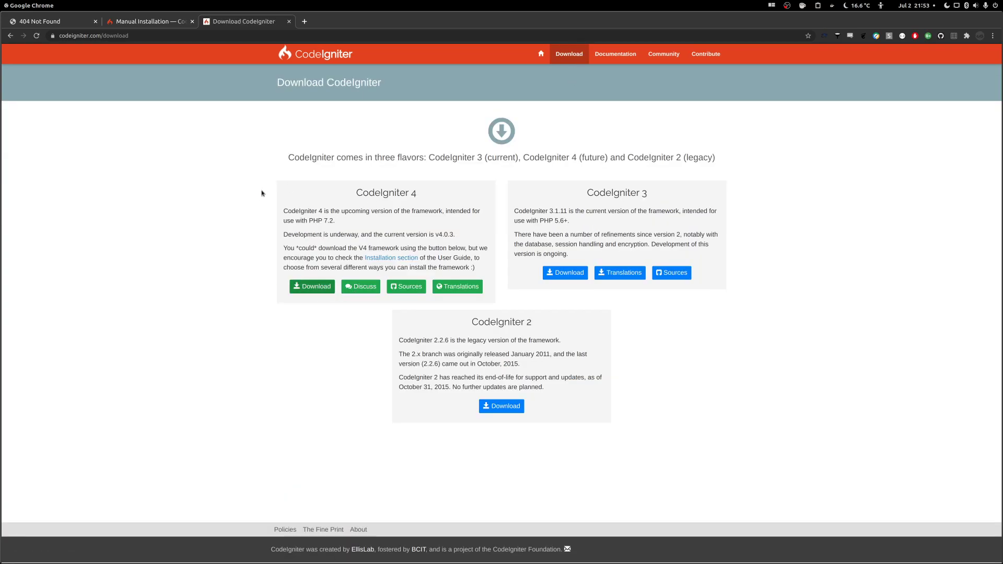
pyautogui.moveTo(675, 155)
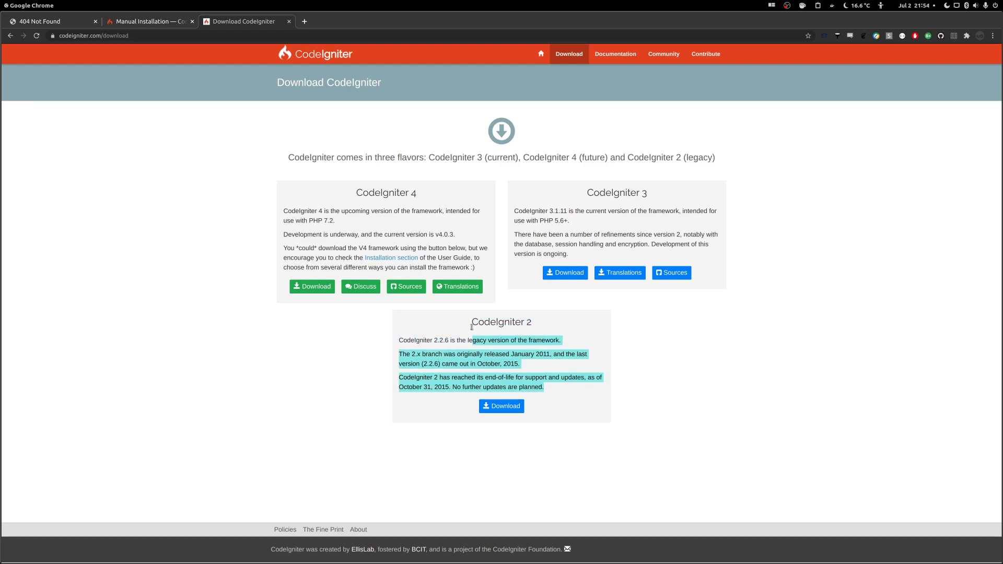
pyautogui.click(454, 313)
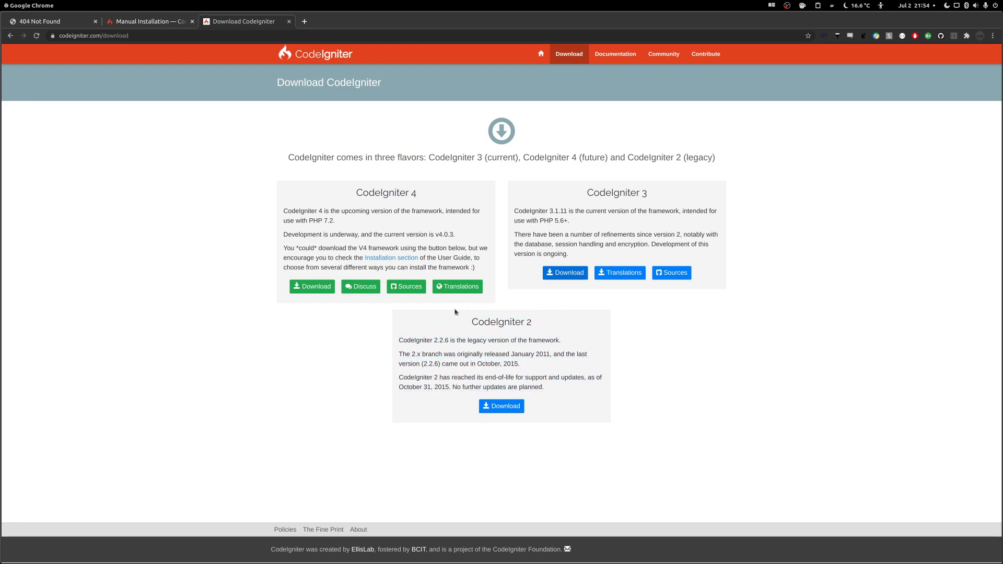
pyautogui.moveTo(559, 200)
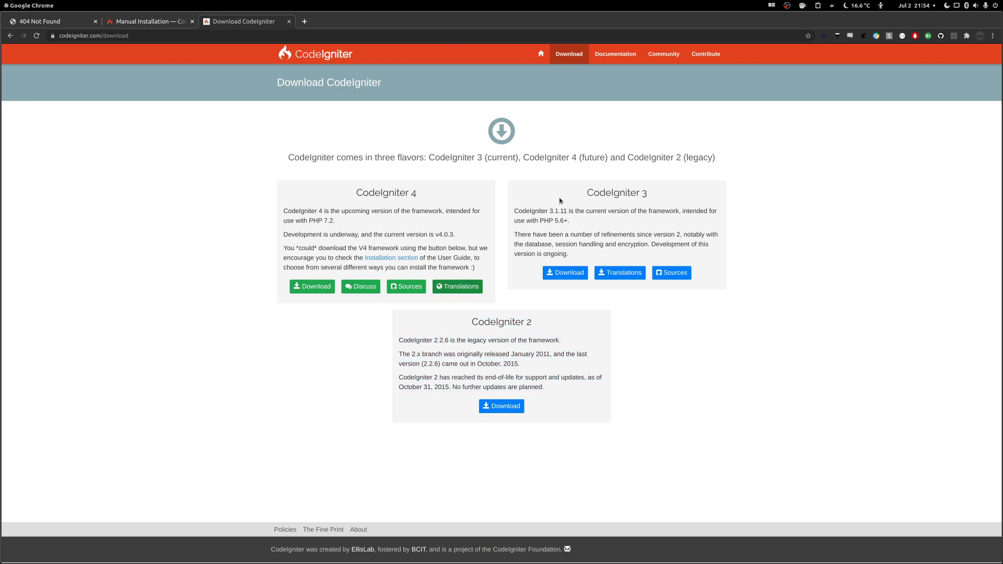
pyautogui.moveTo(584, 193); pyautogui.dragTo(693, 254)
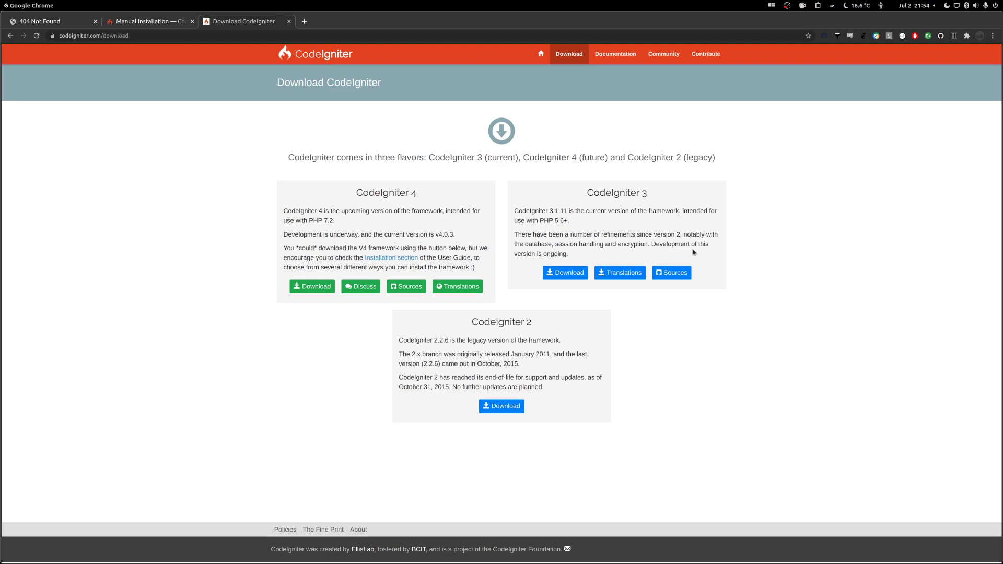
pyautogui.moveTo(586, 193); pyautogui.dragTo(604, 245)
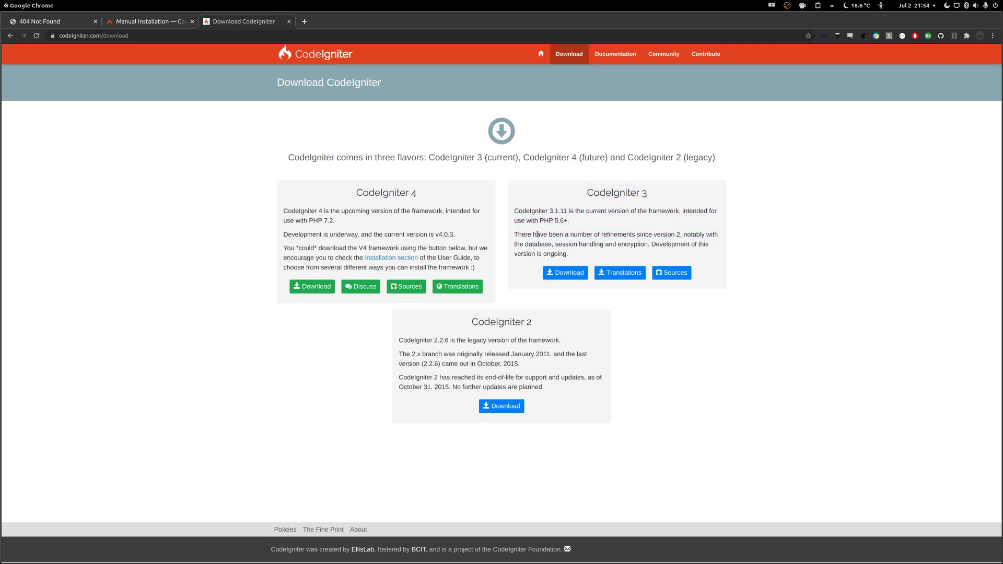
pyautogui.moveTo(362, 224)
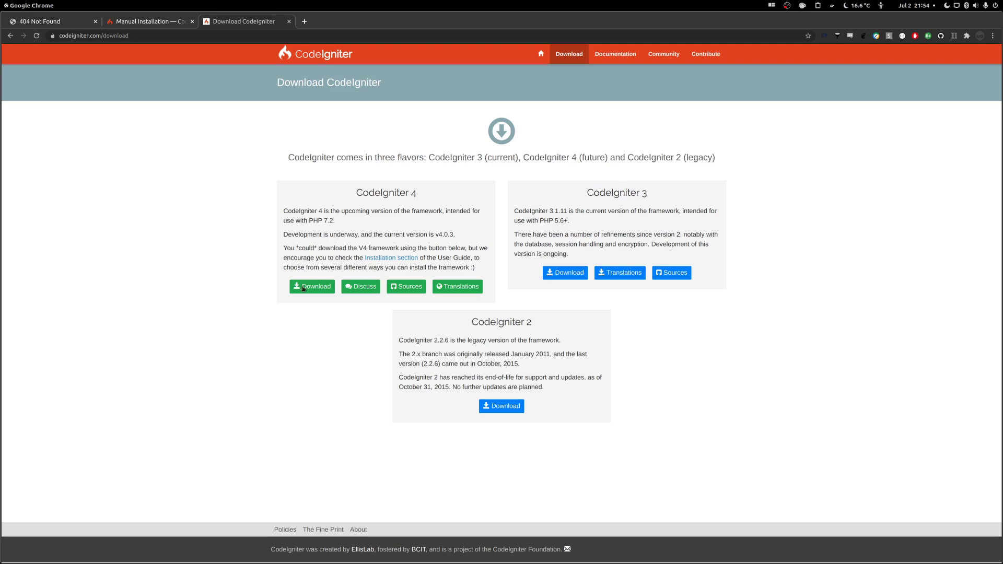
pyautogui.click(312, 286)
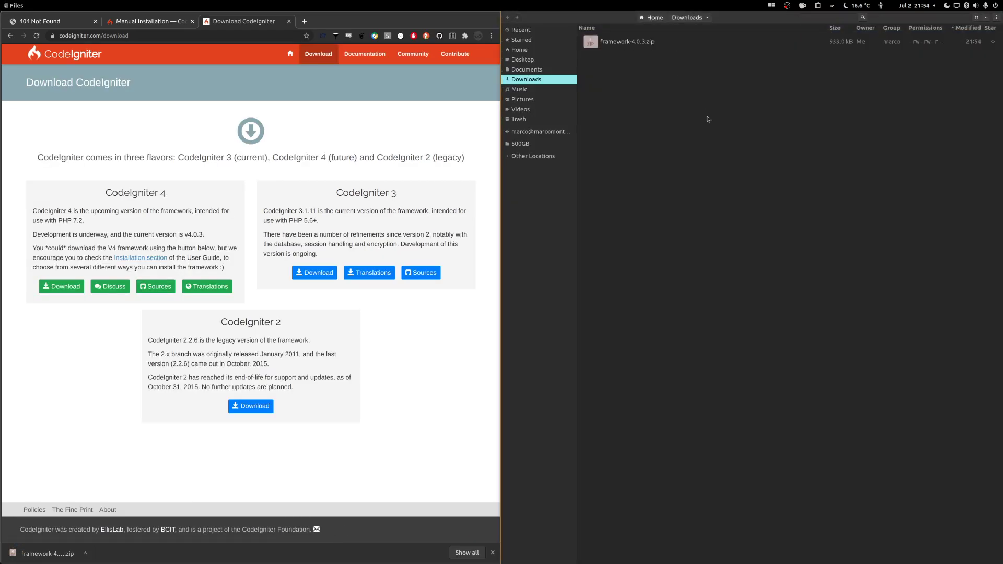
# - Extract framework-4.0.3.zip here and open the framework-4.0.3 folder
pyautogui.rightClick(627, 41)
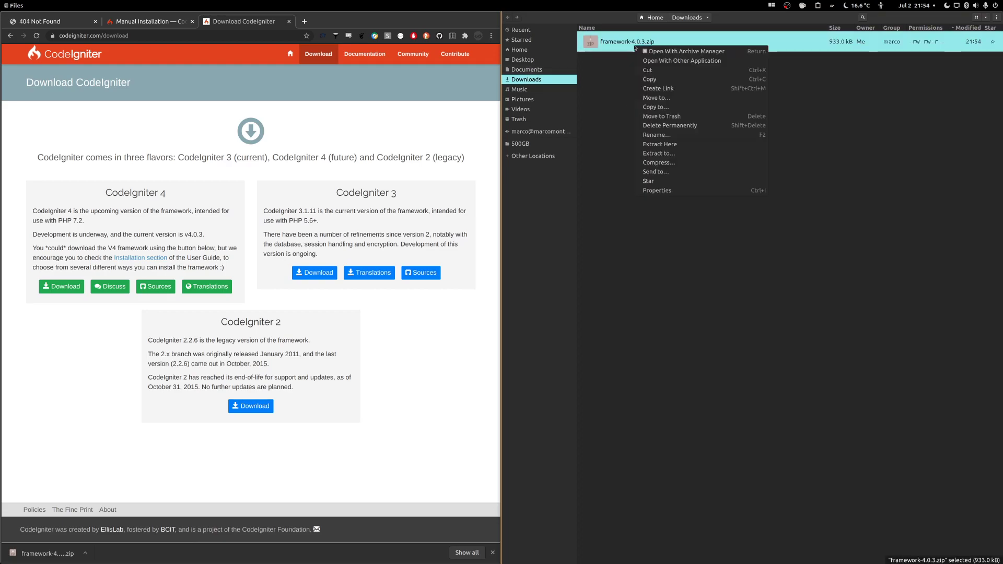
pyautogui.click(659, 144)
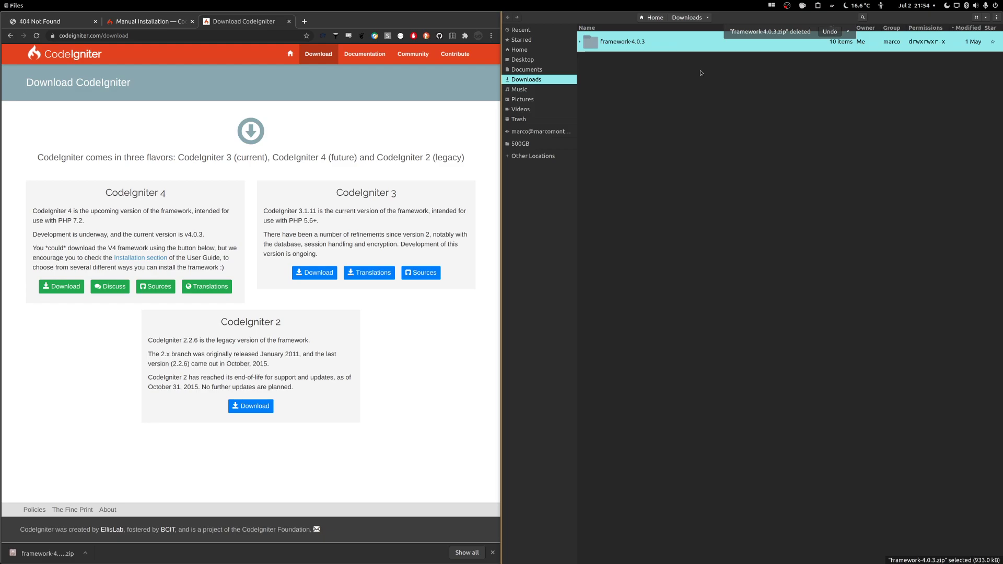
pyautogui.doubleClick(622, 41)
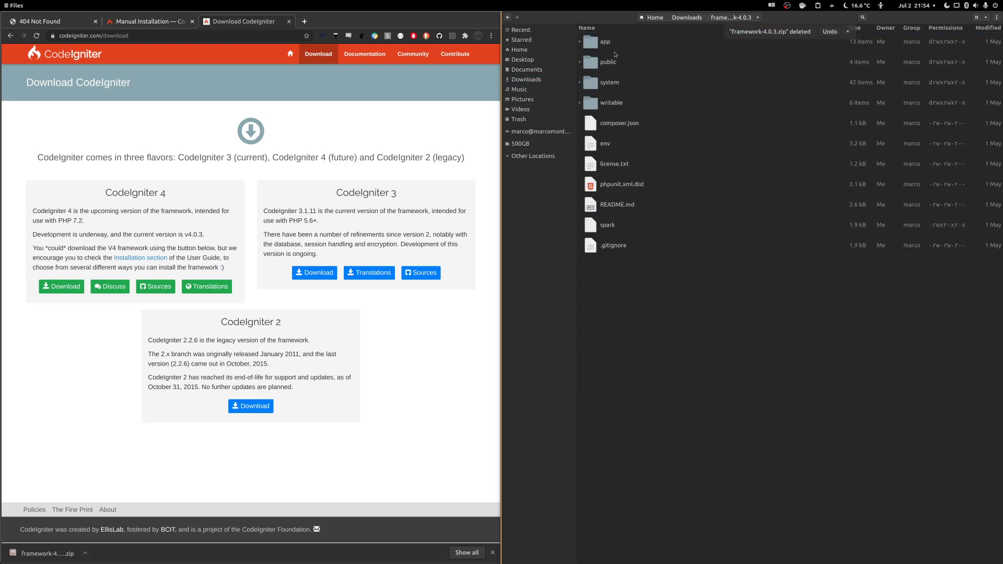
pyautogui.moveTo(616, 266)
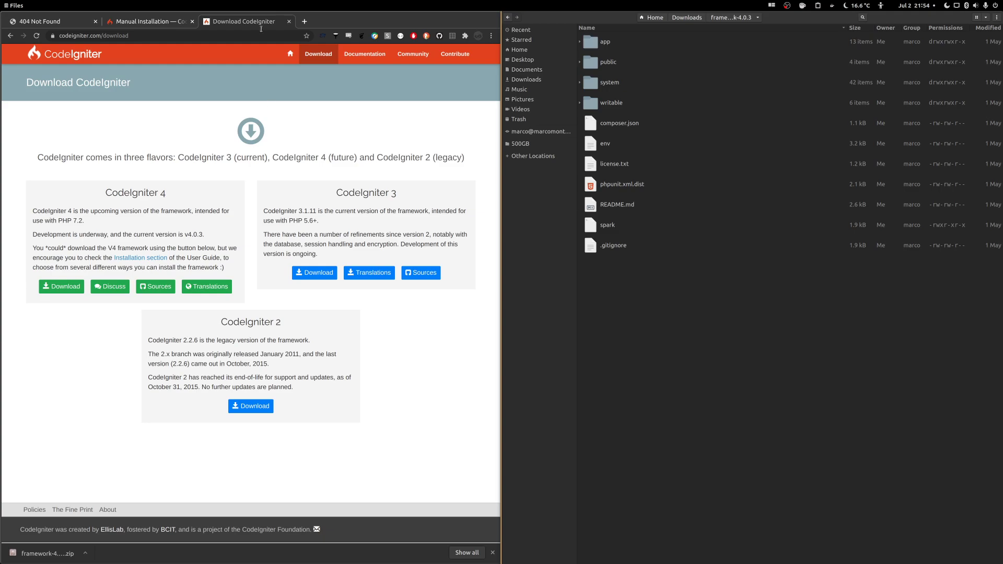
pyautogui.moveTo(277, 101)
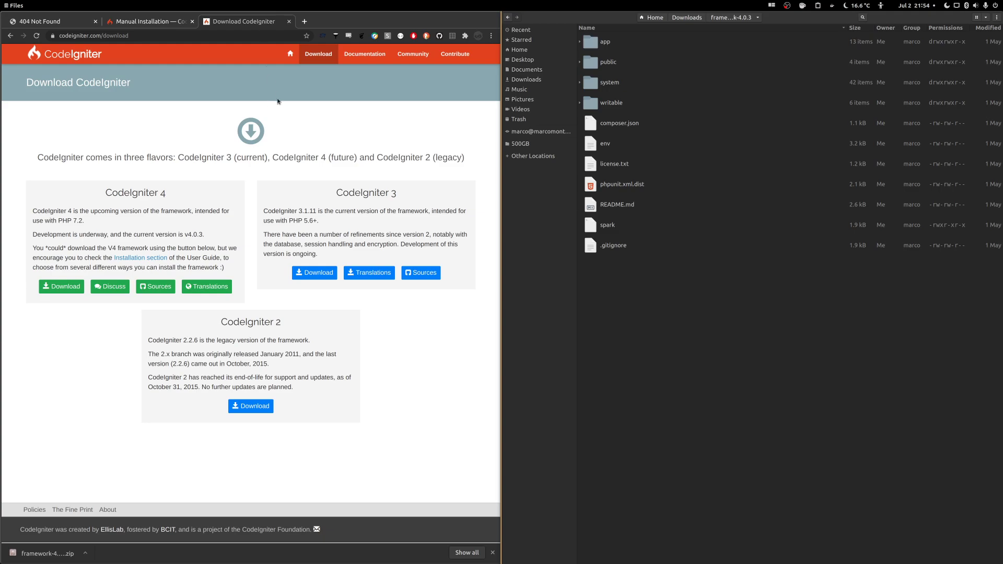
# - Open the Running Your App page and read its configuration section
pyautogui.click(288, 21)
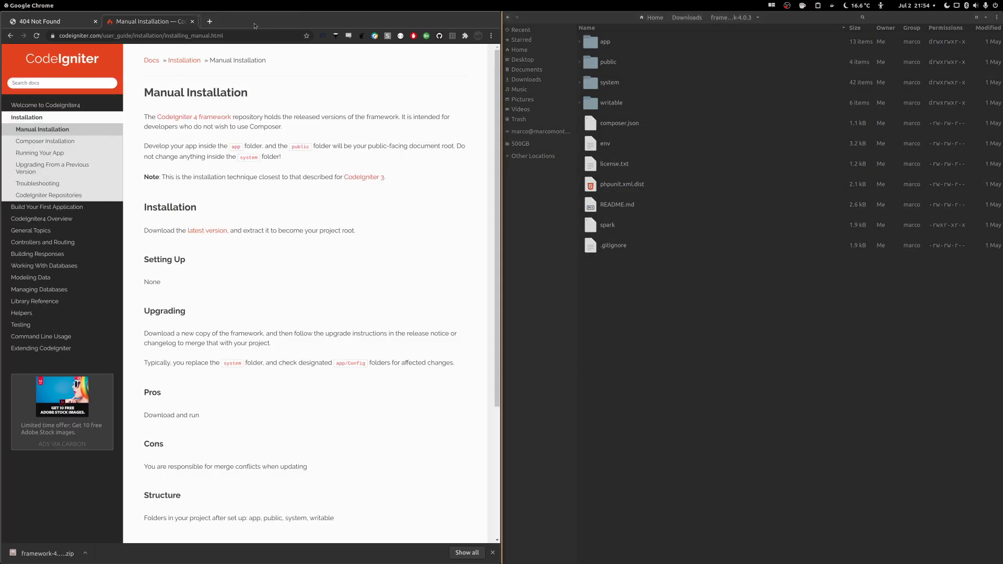
pyautogui.moveTo(91, 154)
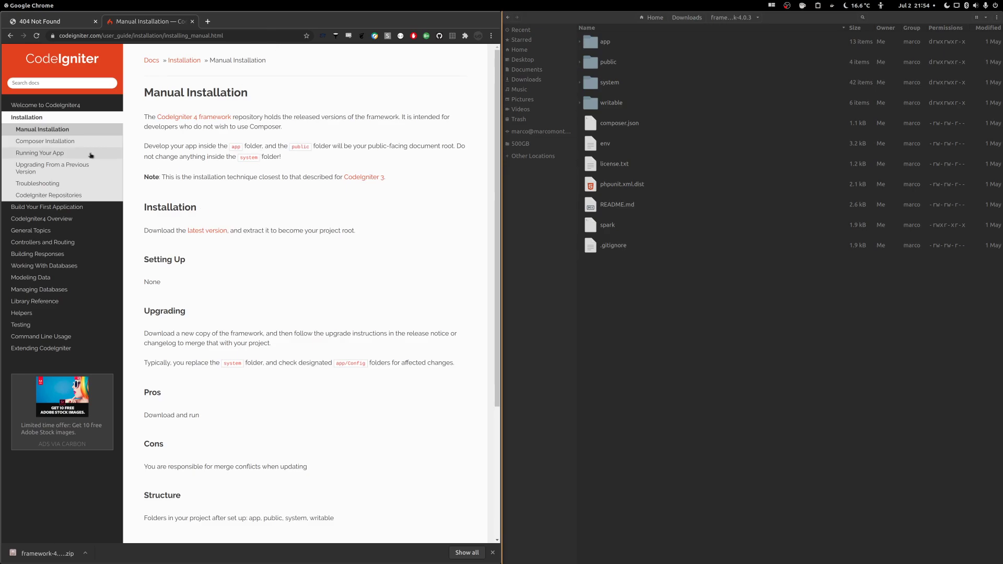
pyautogui.click(39, 153)
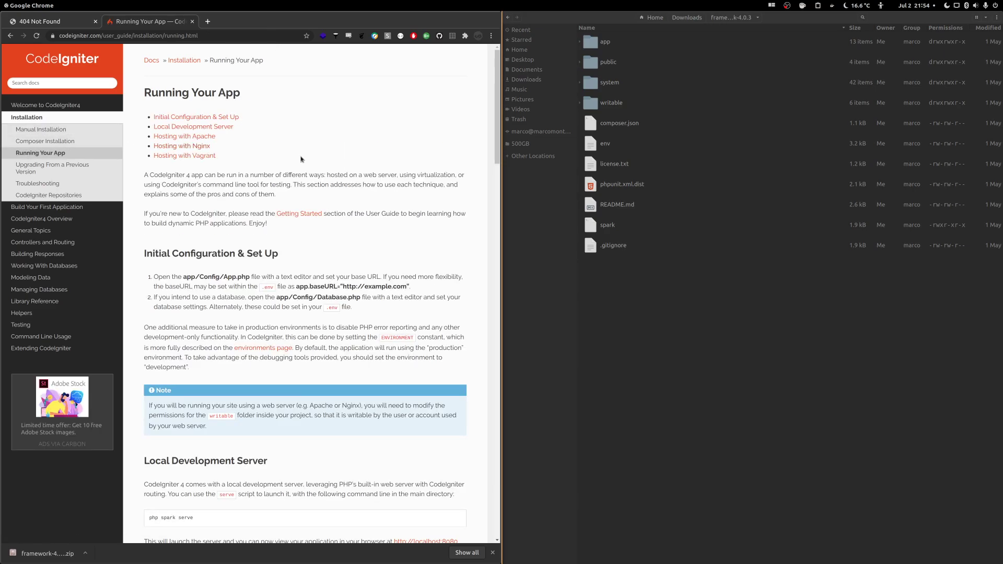
pyautogui.moveTo(195, 257)
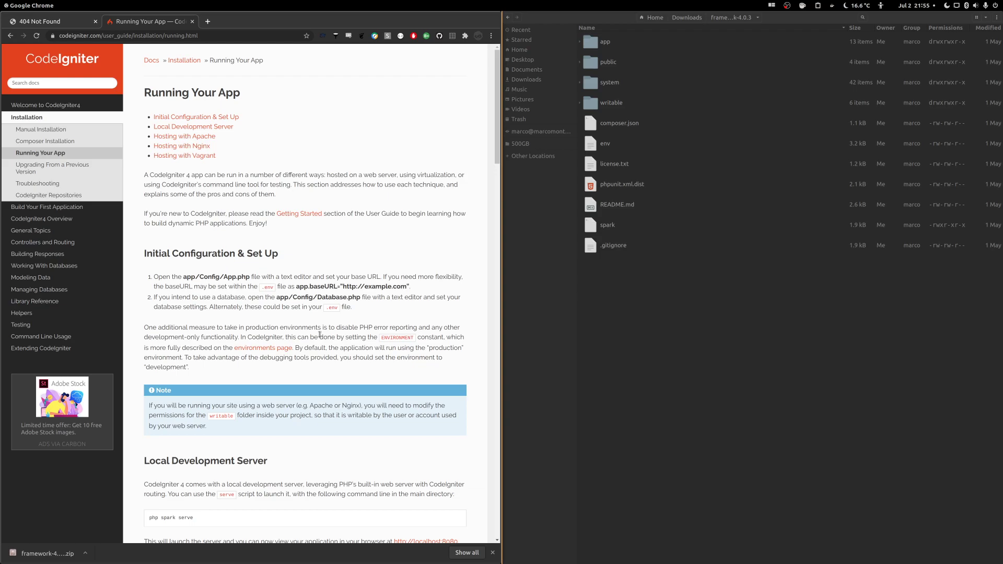
pyautogui.moveTo(351, 159)
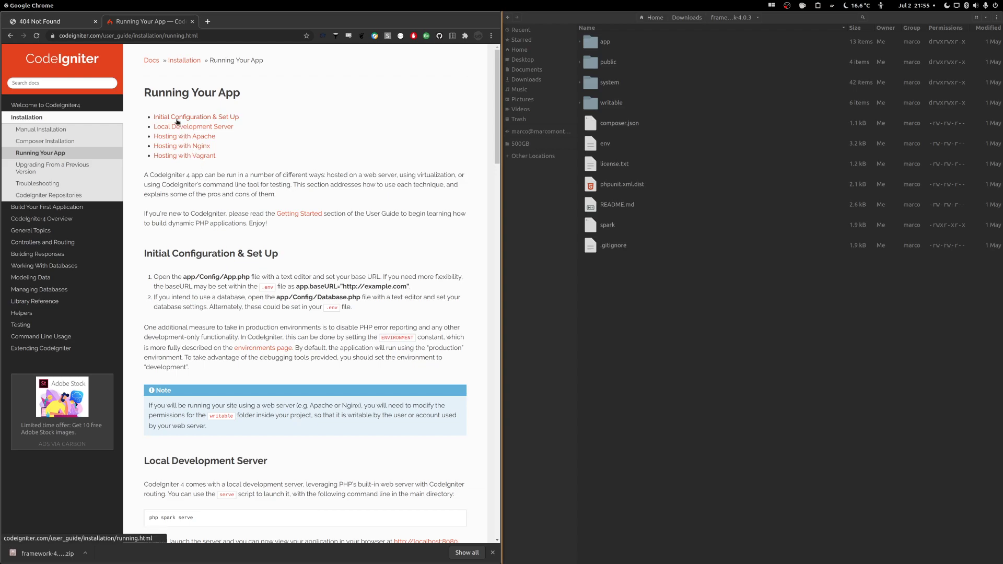
pyautogui.scroll(-3)
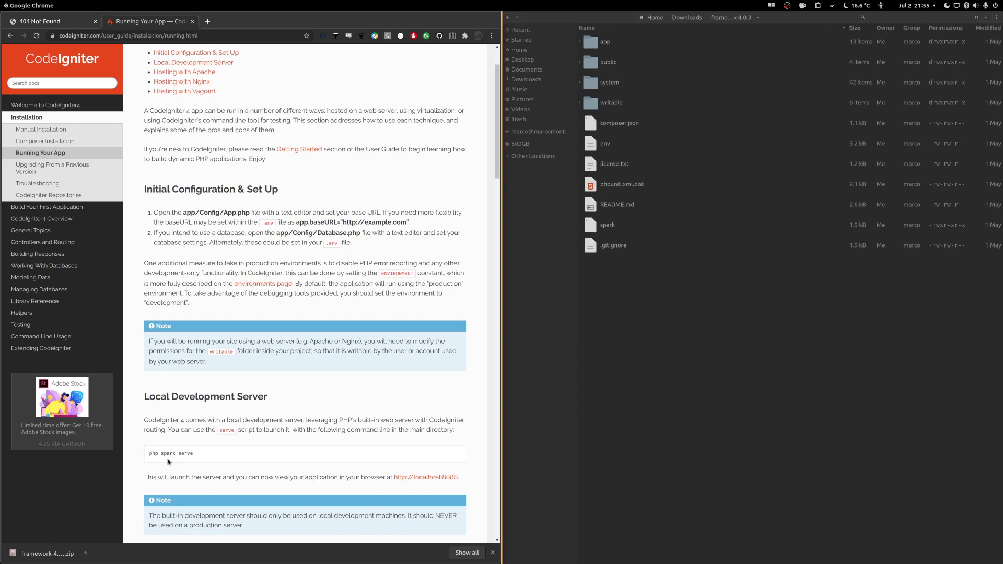
pyautogui.scroll(-3)
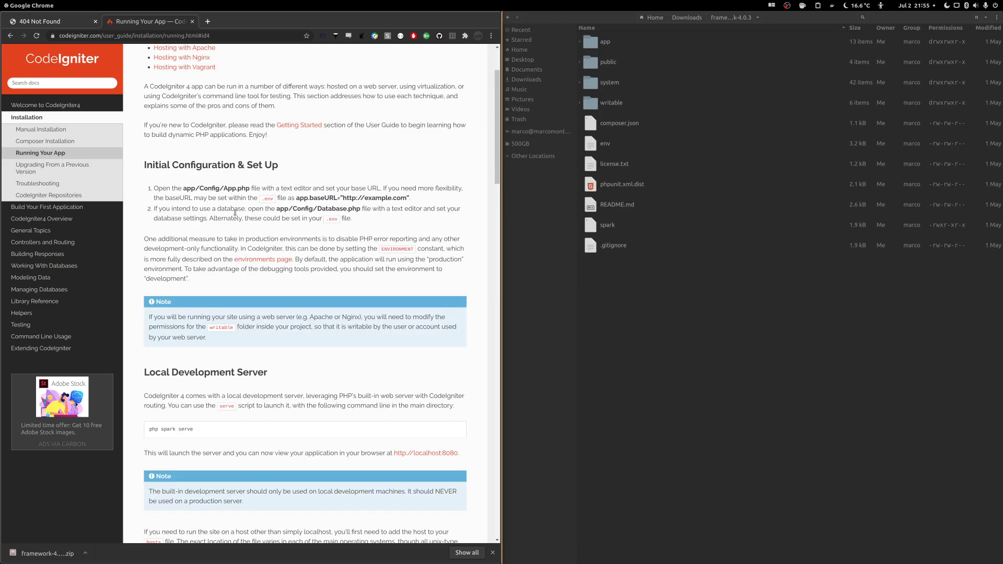
pyautogui.scroll(-3)
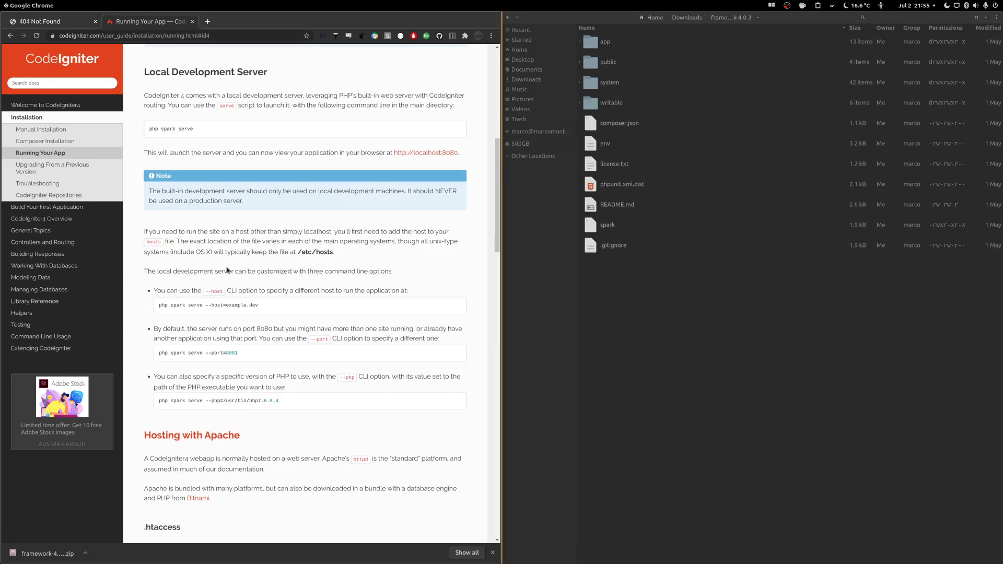
pyautogui.scroll(-3)
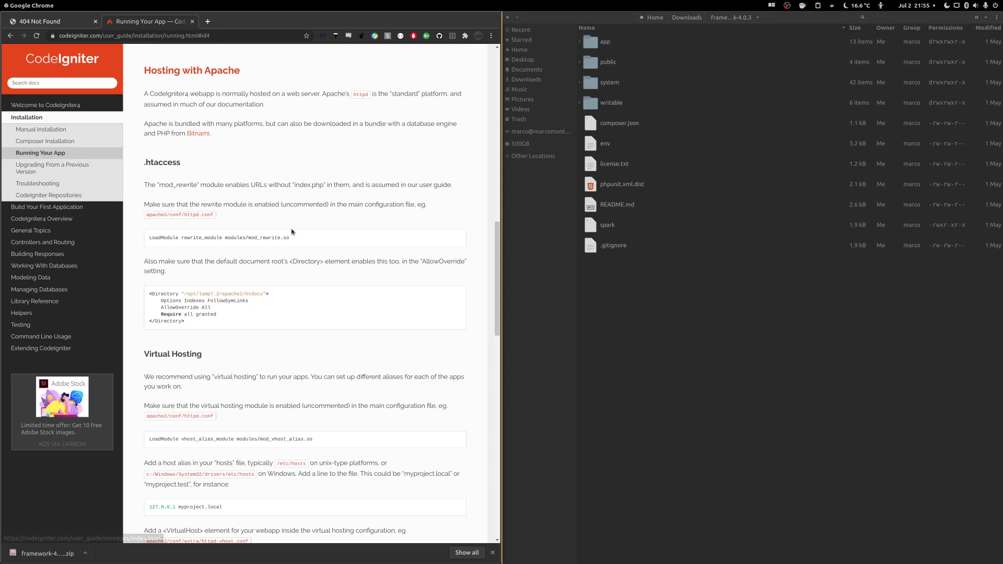
# - Scroll through the local server and Apache, Nginx and Vagrant hosting sections
pyautogui.scroll(-3)
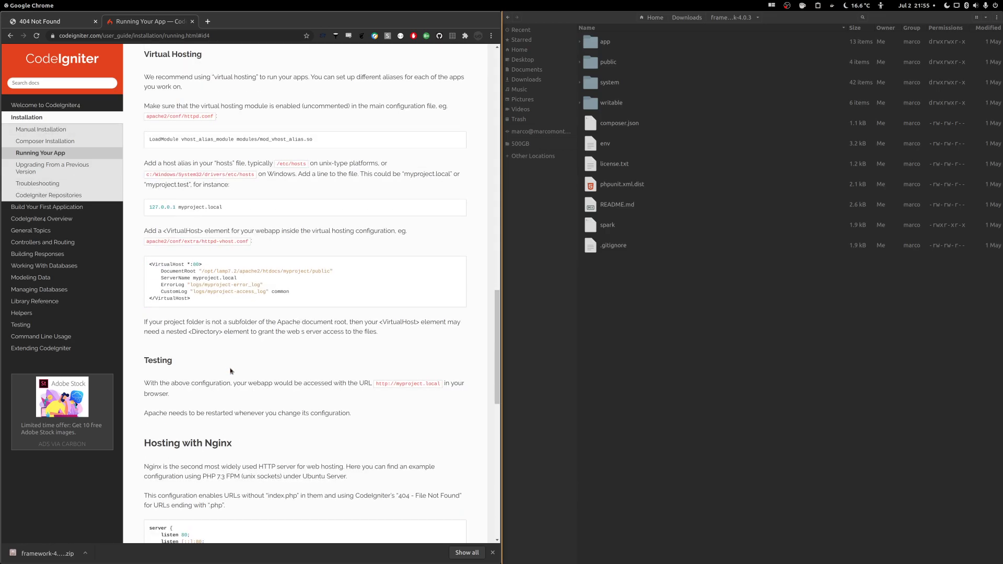
pyautogui.scroll(-3)
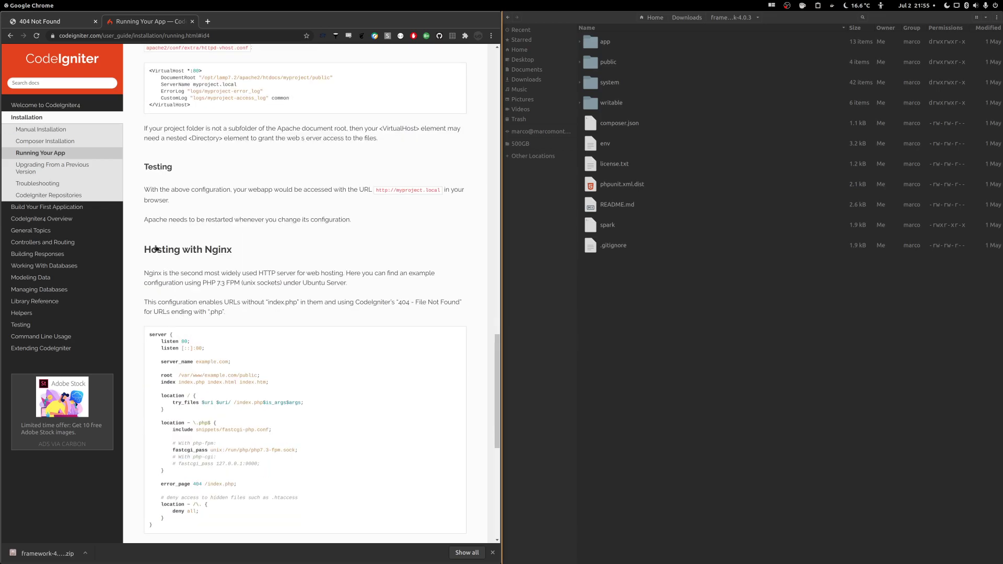
pyautogui.moveTo(285, 270)
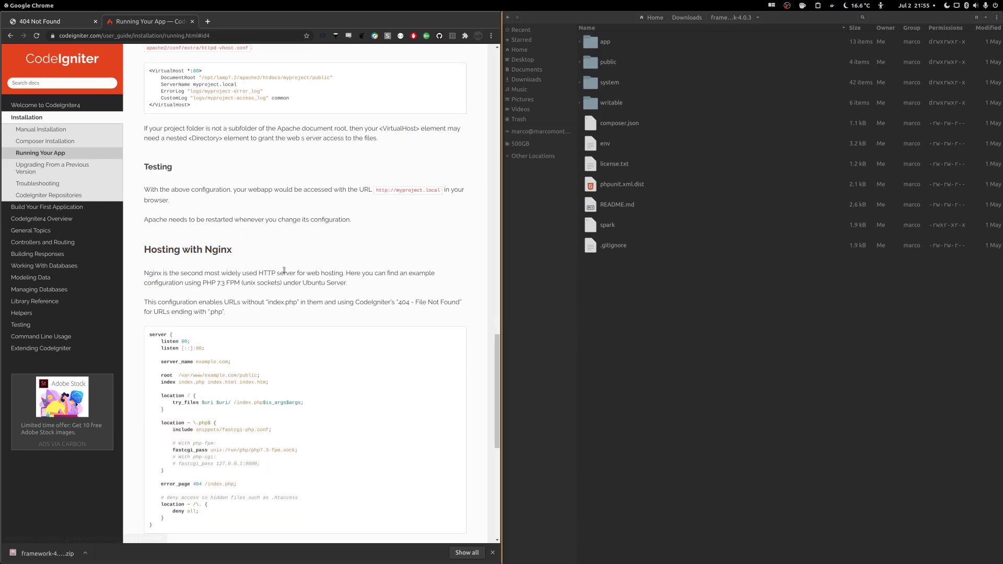
pyautogui.scroll(-3)
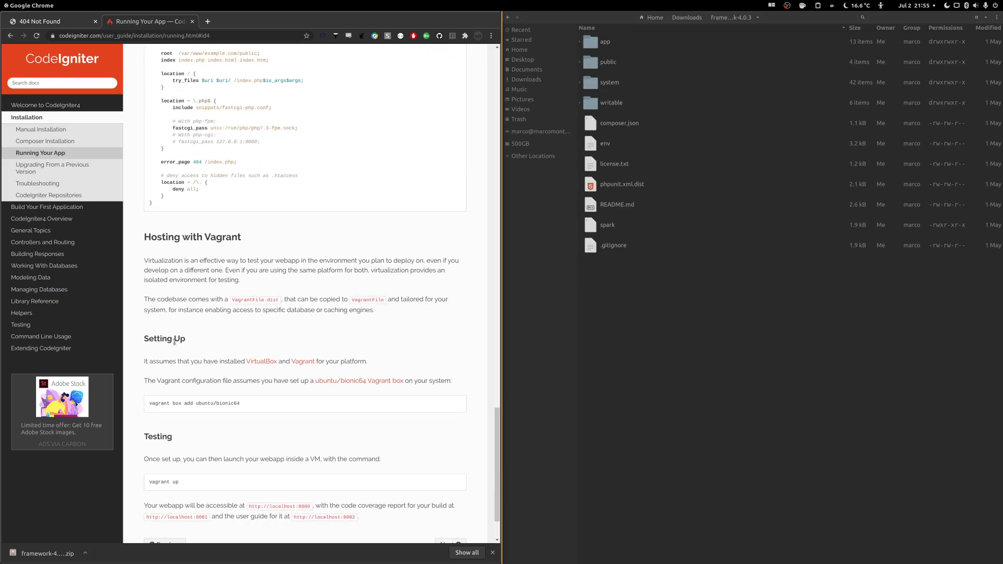
pyautogui.scroll(-3)
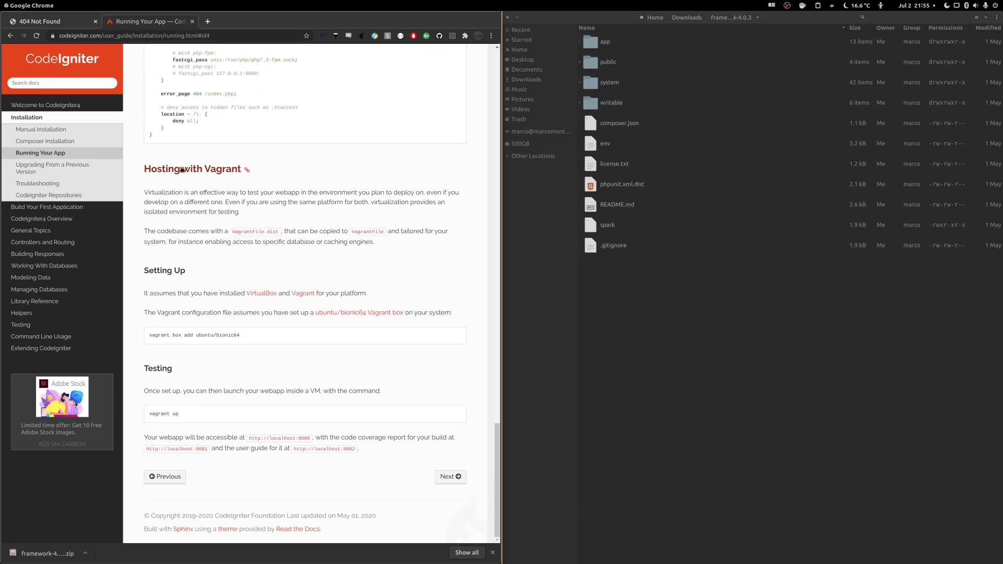
pyautogui.scroll(-3)
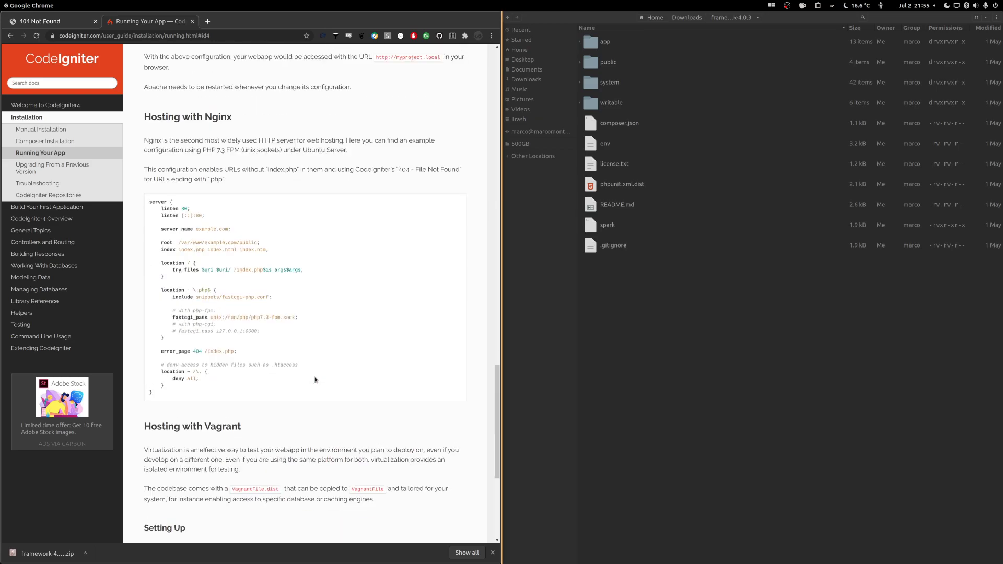
pyautogui.scroll(-3)
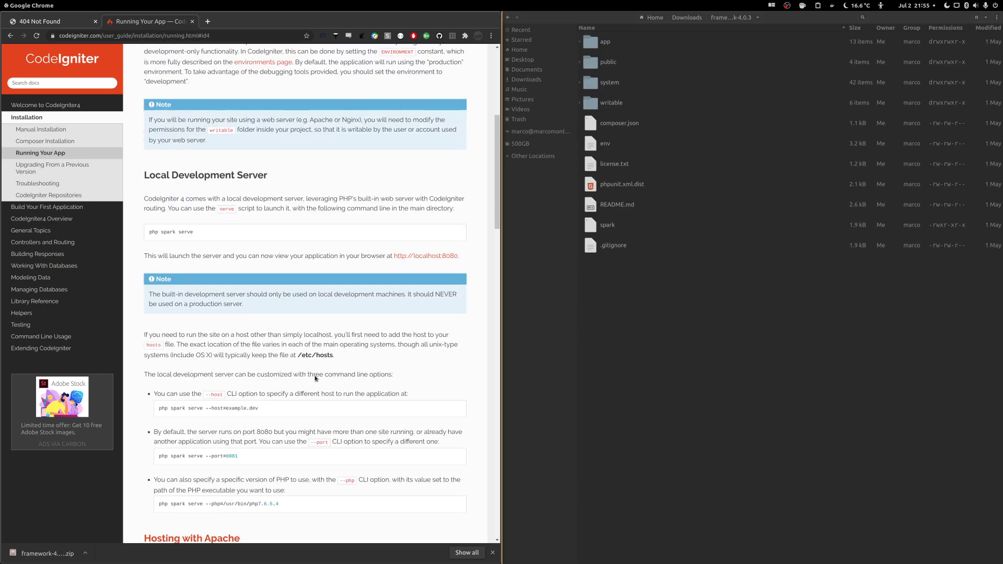
pyautogui.scroll(-3)
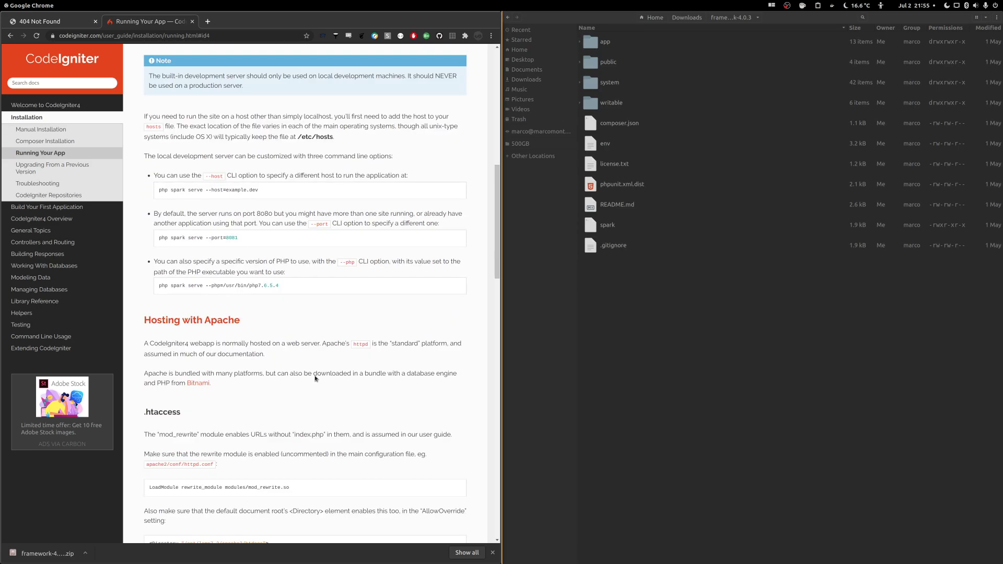
pyautogui.scroll(-3)
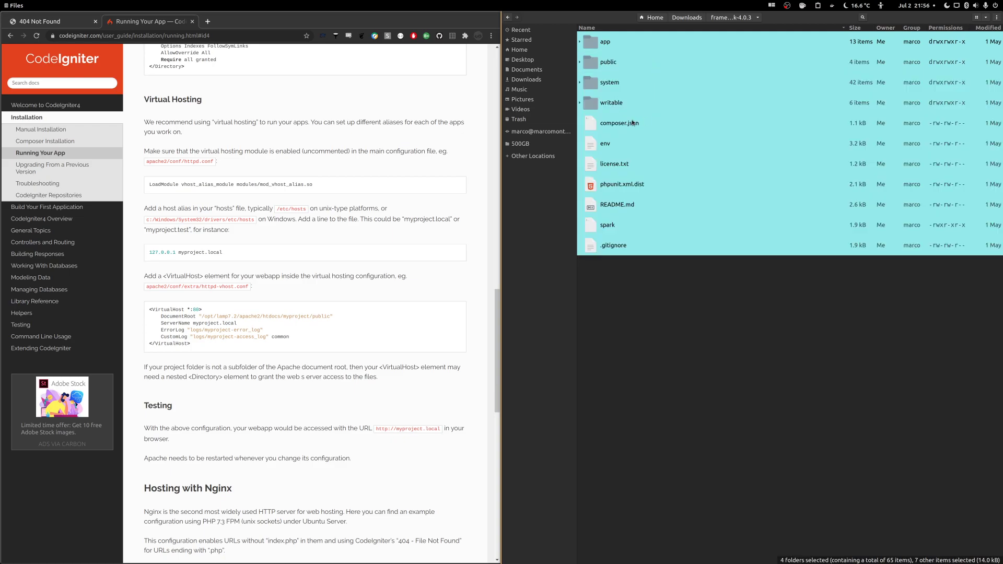
# - Open the codeigniter project in Desktop/Video, inspect its app folder, and go back
pyautogui.click(523, 59)
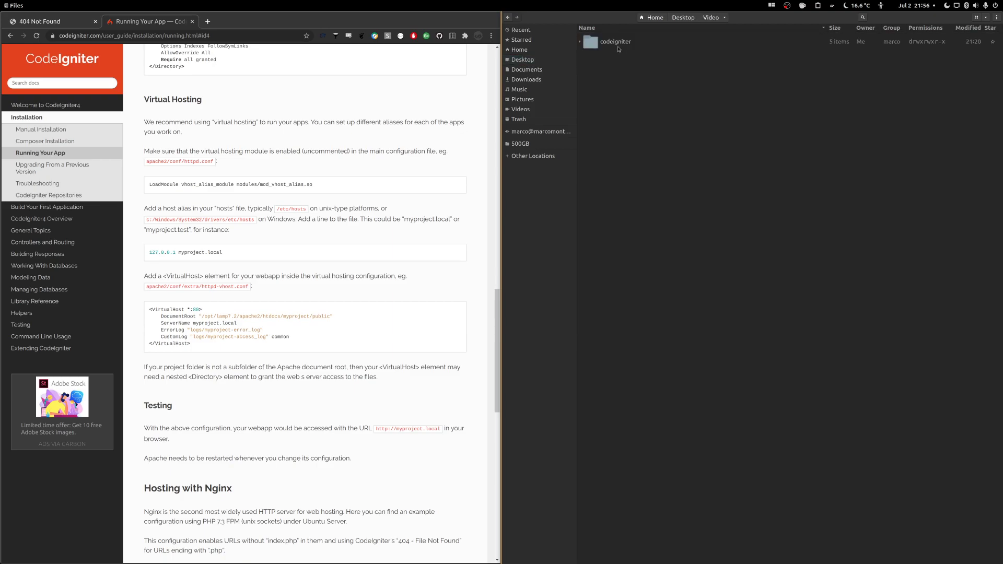
pyautogui.doubleClick(615, 42)
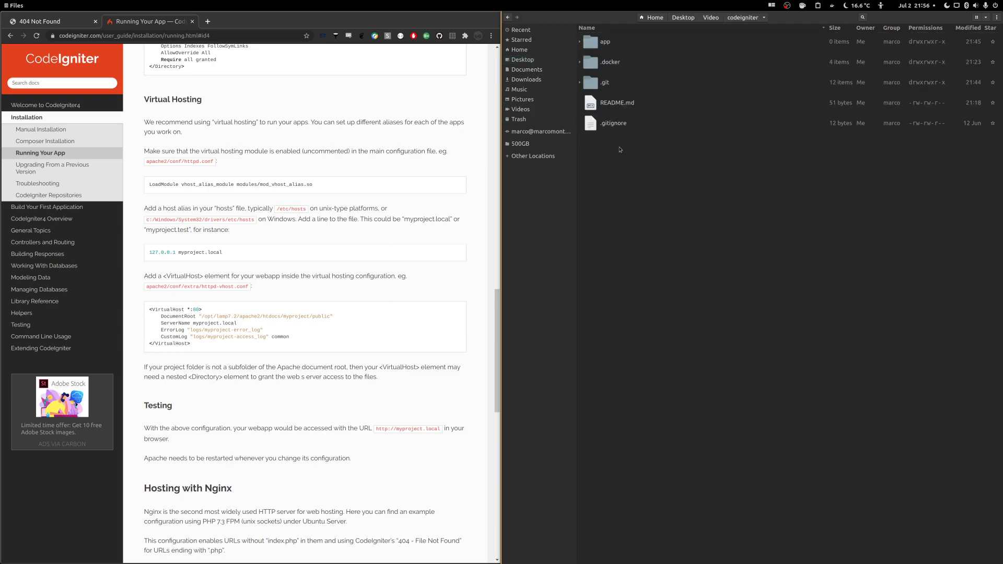
pyautogui.moveTo(709, 190)
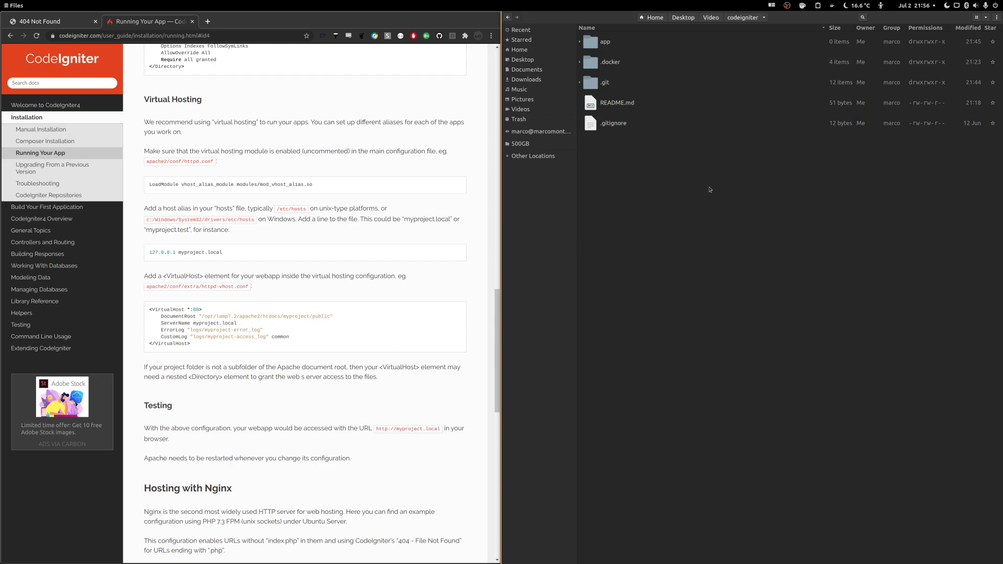
pyautogui.click(605, 42)
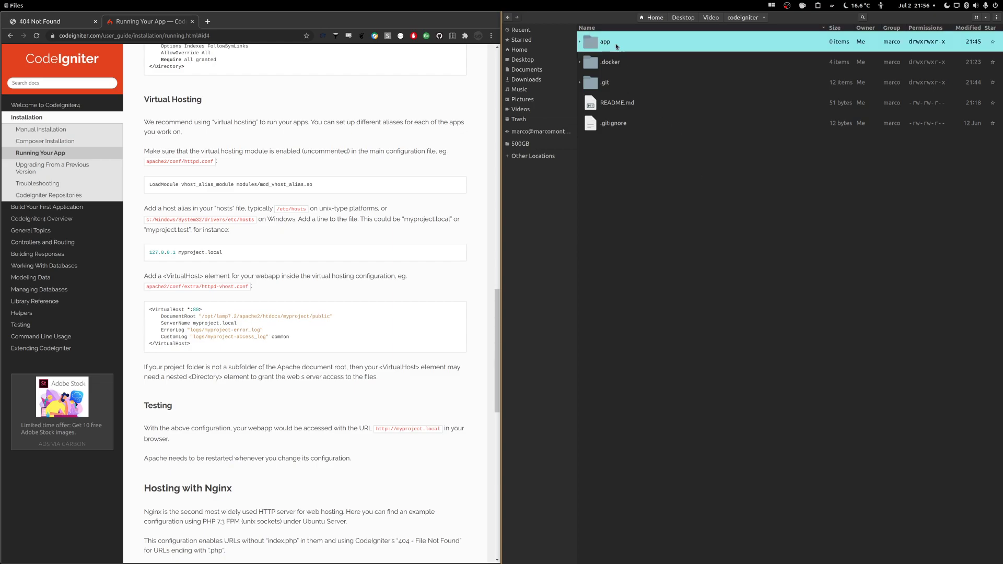
pyautogui.doubleClick(605, 42)
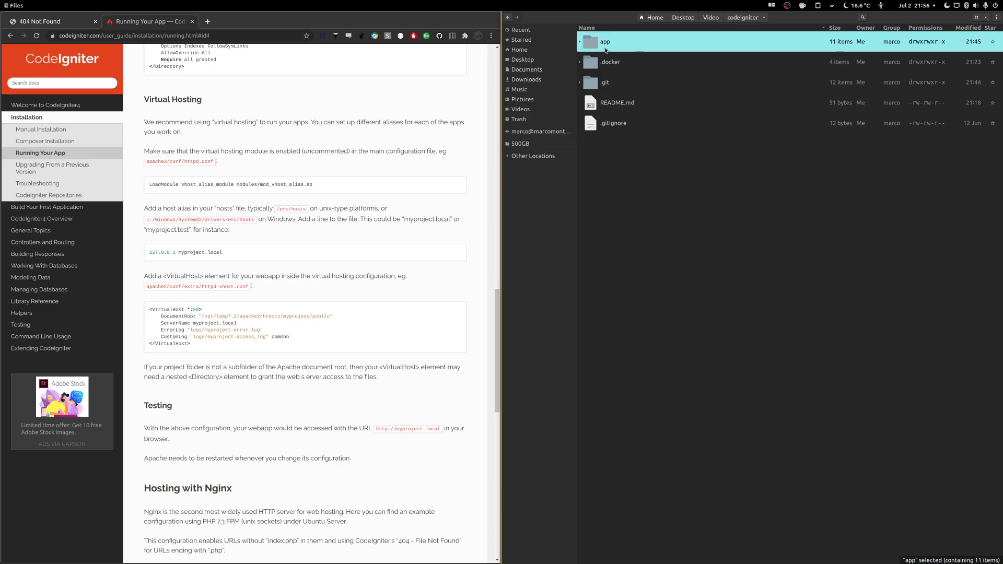
pyautogui.click(610, 62)
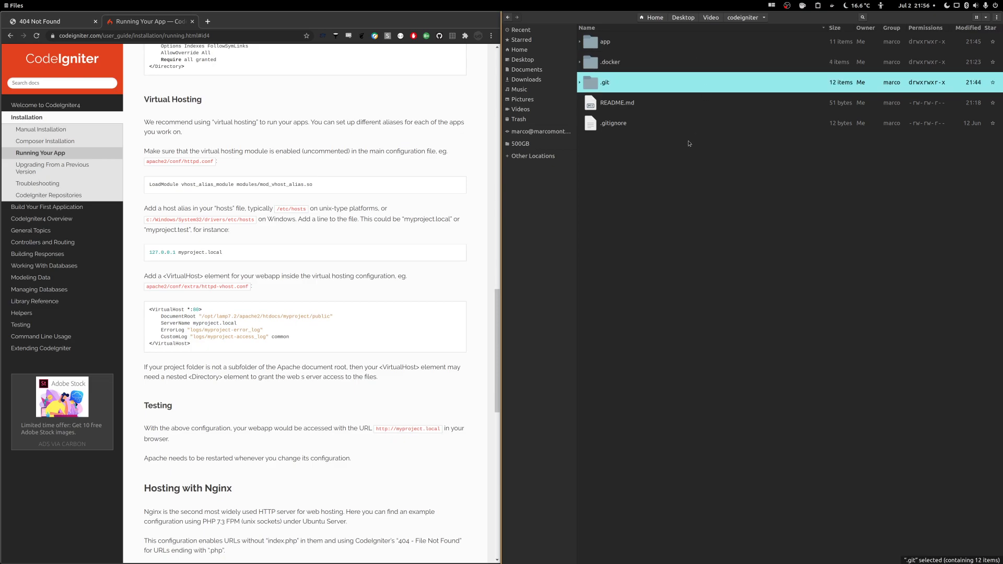
pyautogui.click(606, 42)
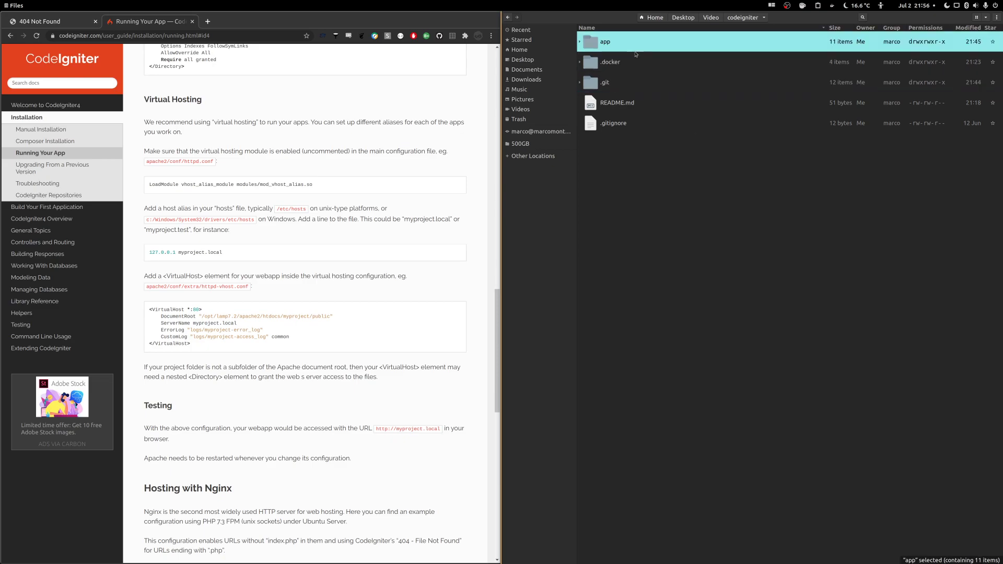
pyautogui.doubleClick(604, 41)
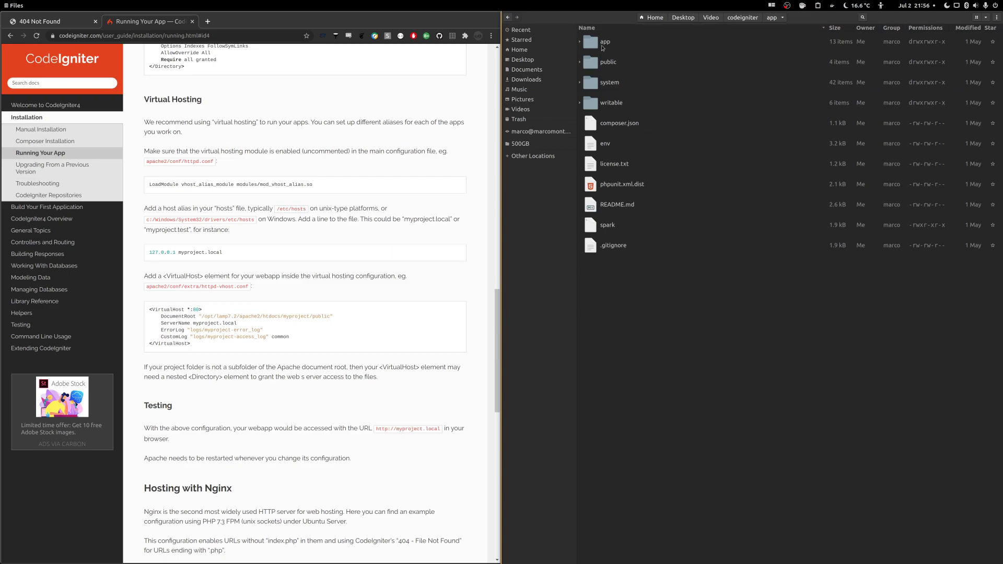
pyautogui.moveTo(609, 59)
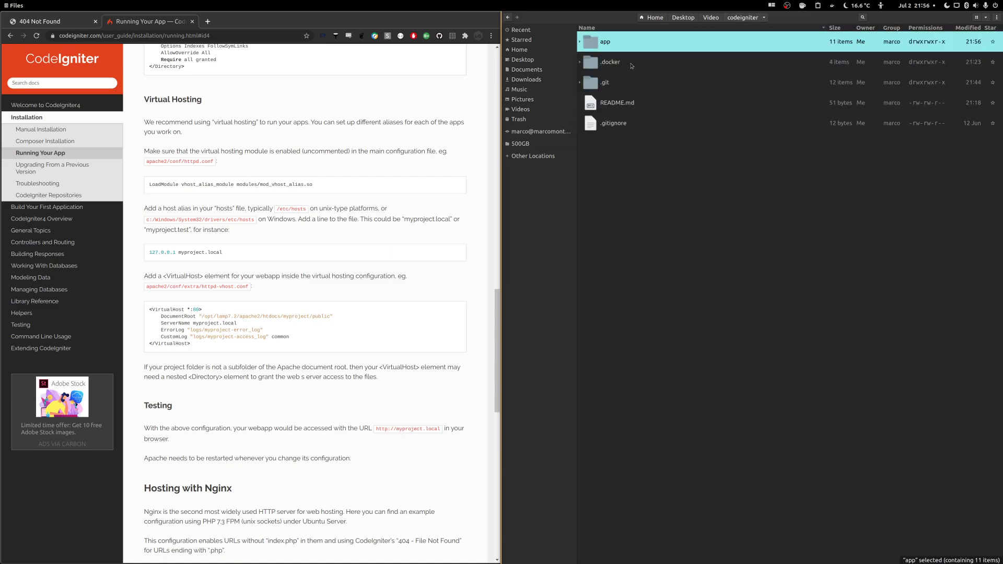
pyautogui.doubleClick(610, 62)
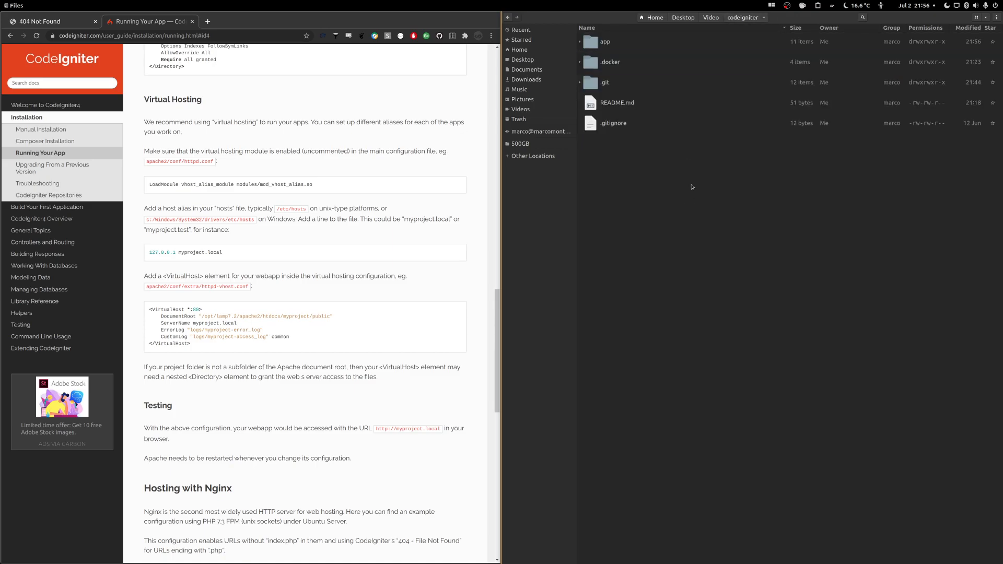
# - Open .docker/docker-compose.yml in Sublime Text to view its PHP/Apache and MySQL services
pyautogui.click(612, 62)
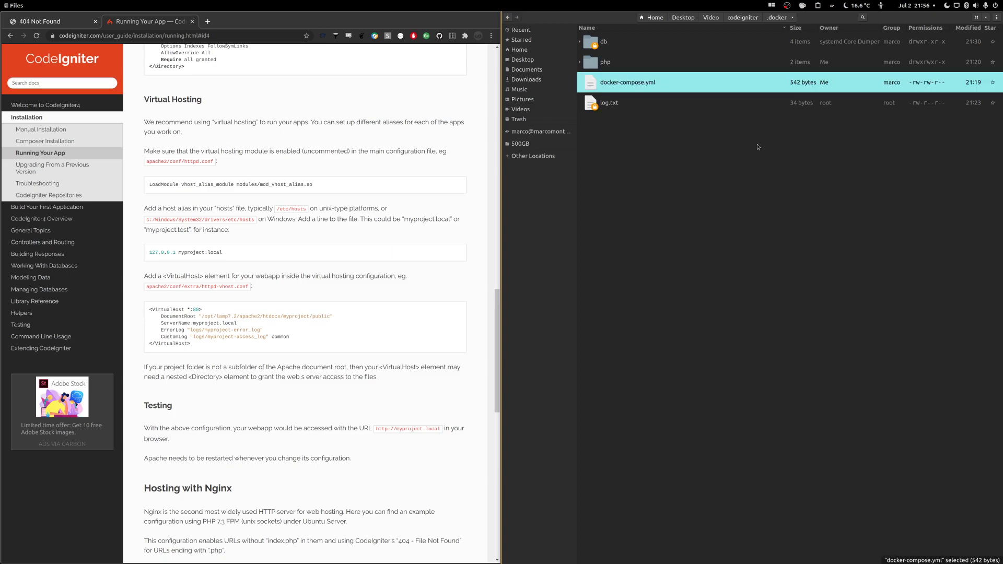
pyautogui.moveTo(675, 93)
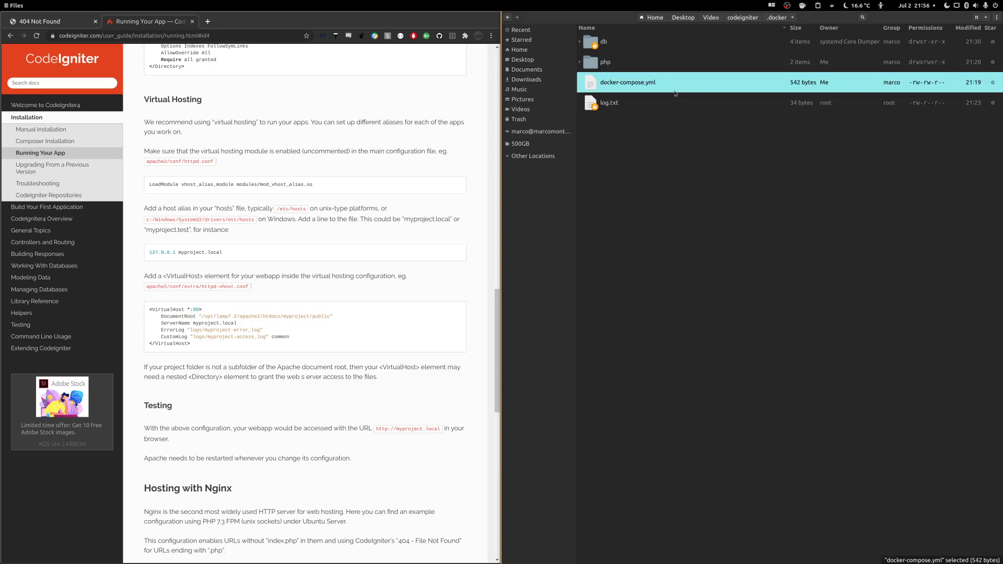
pyautogui.doubleClick(627, 82)
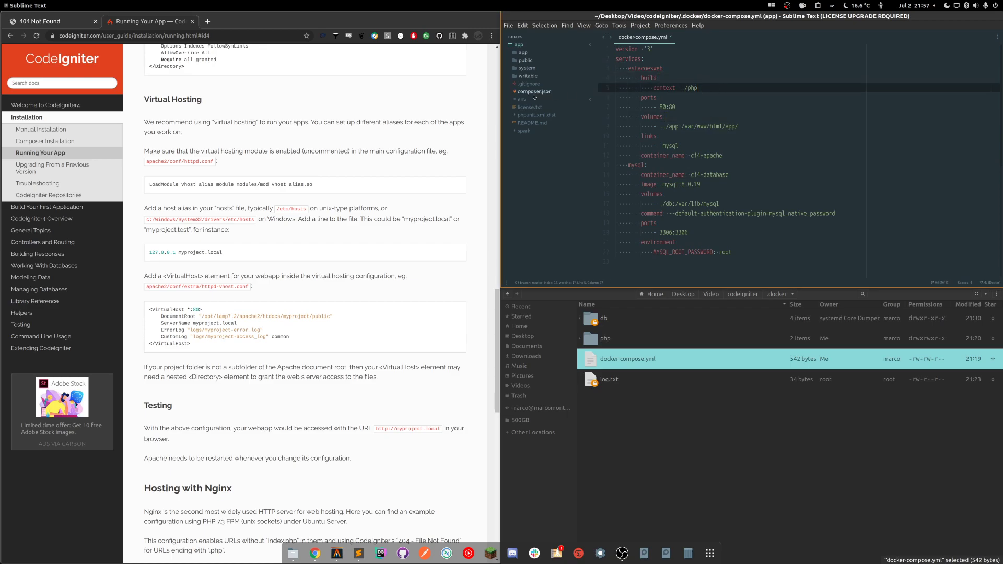
pyautogui.click(659, 97)
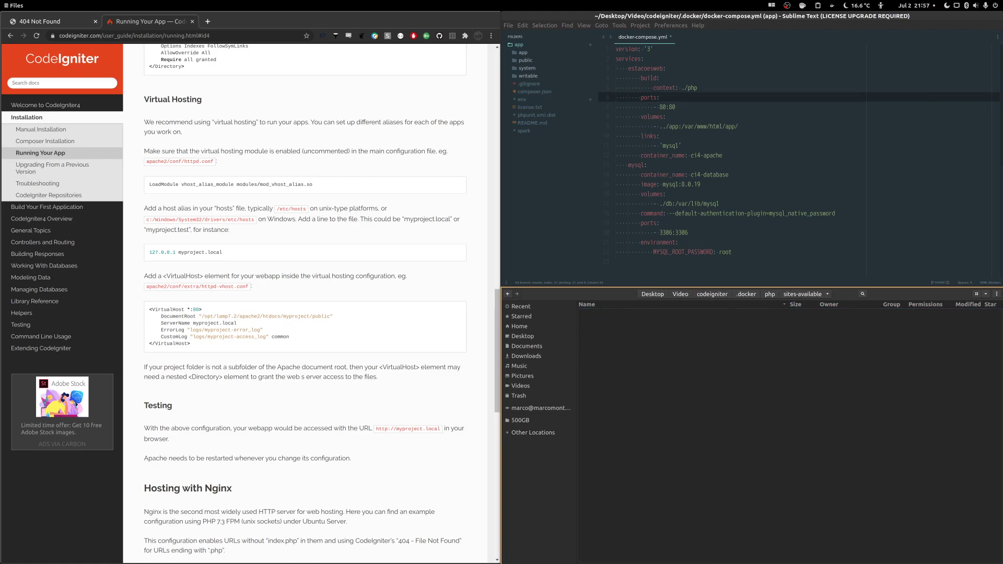
# - Review the php:7.2-apache Dockerfile, close it unchanged, and open ci4.conf
pyautogui.click(770, 294)
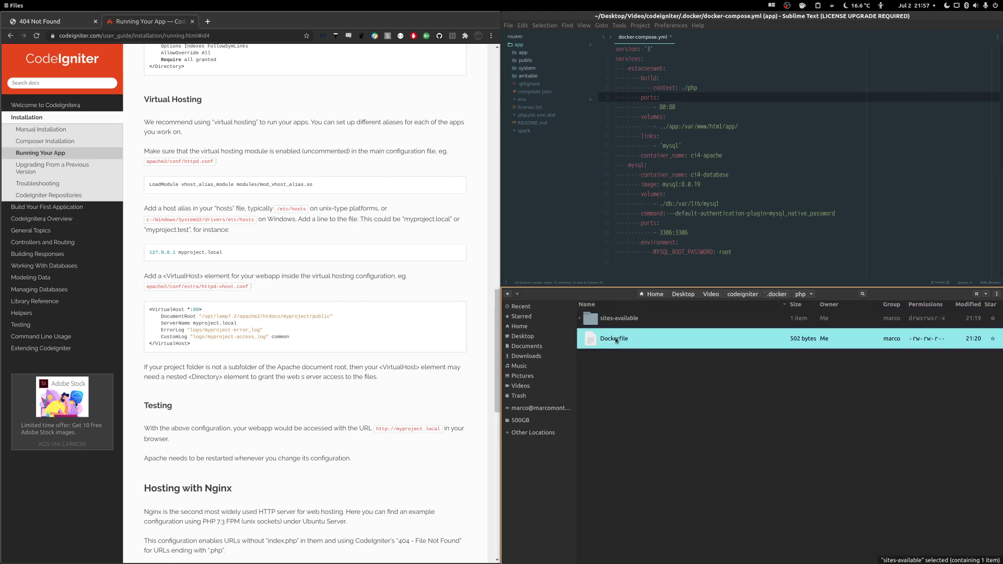
pyautogui.doubleClick(614, 338)
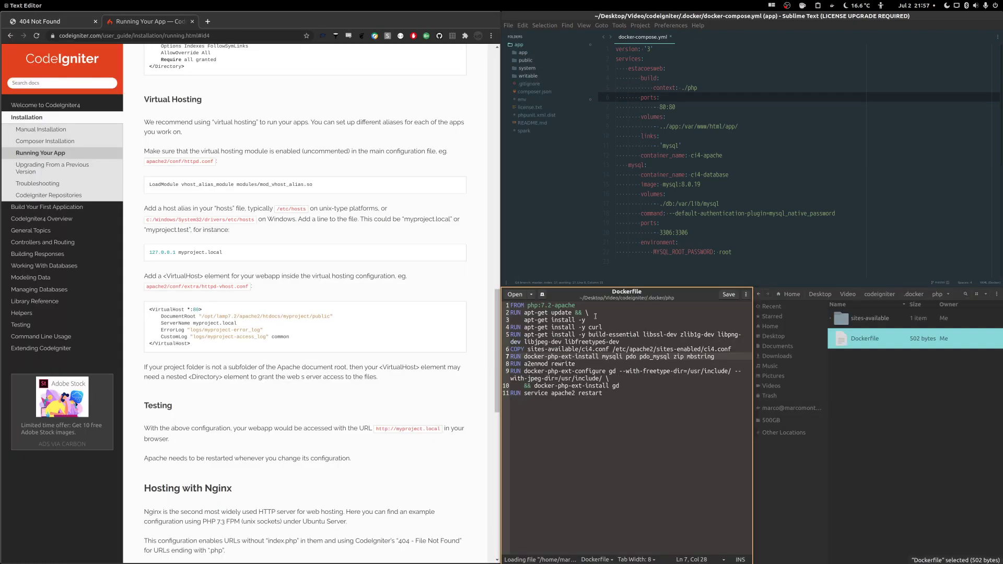
pyautogui.moveTo(531, 305); pyautogui.dragTo(599, 381)
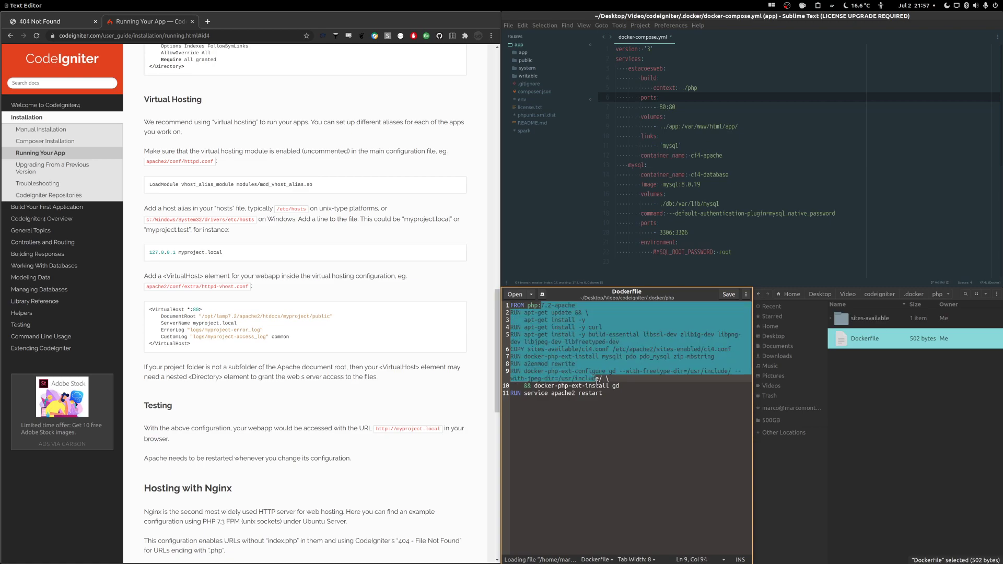
pyautogui.click(601, 393)
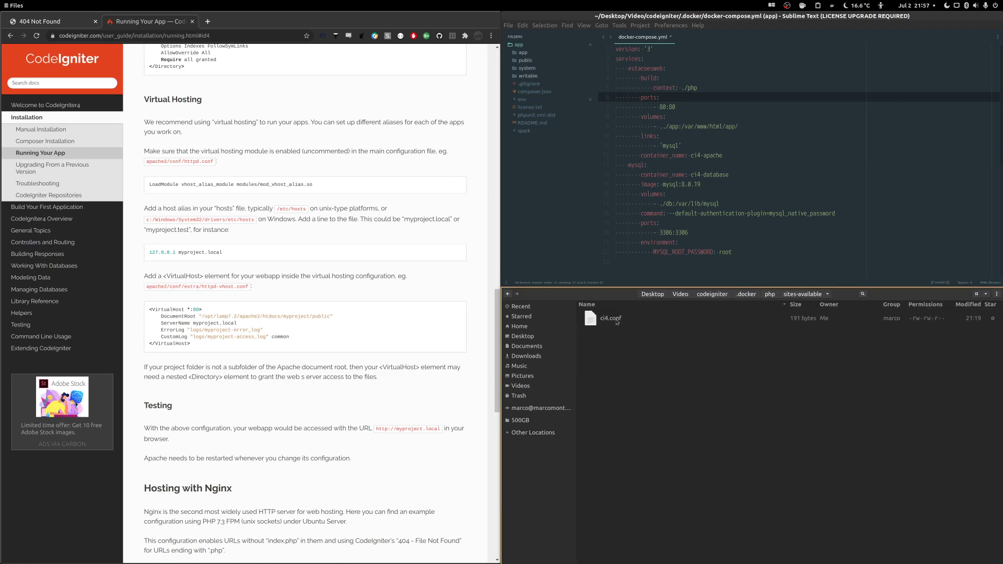
pyautogui.doubleClick(610, 318)
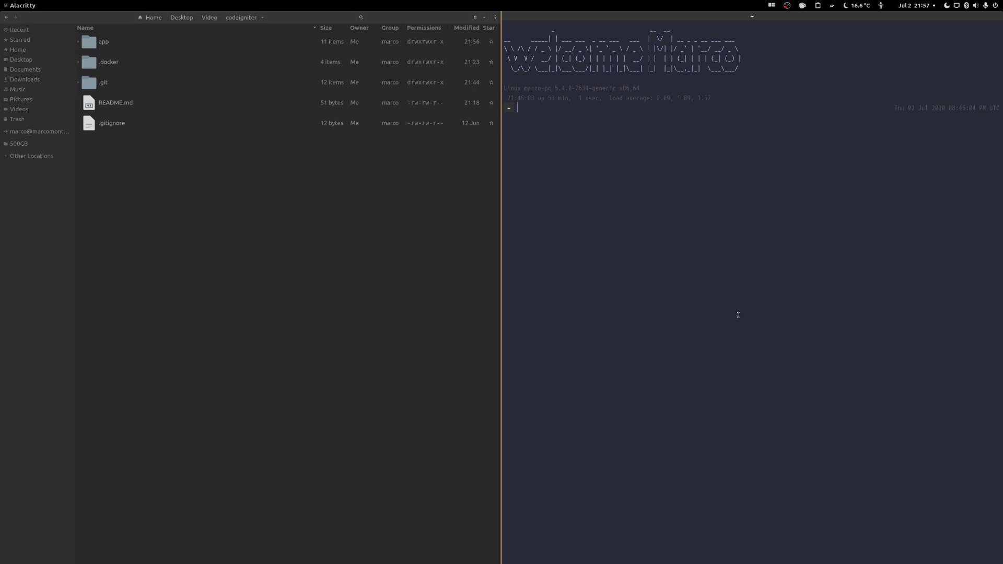
# - In Desktop/Video/codeigniter/.docker, run dup, then type sudo docker-compose up
pyautogui.write('Desktop/')
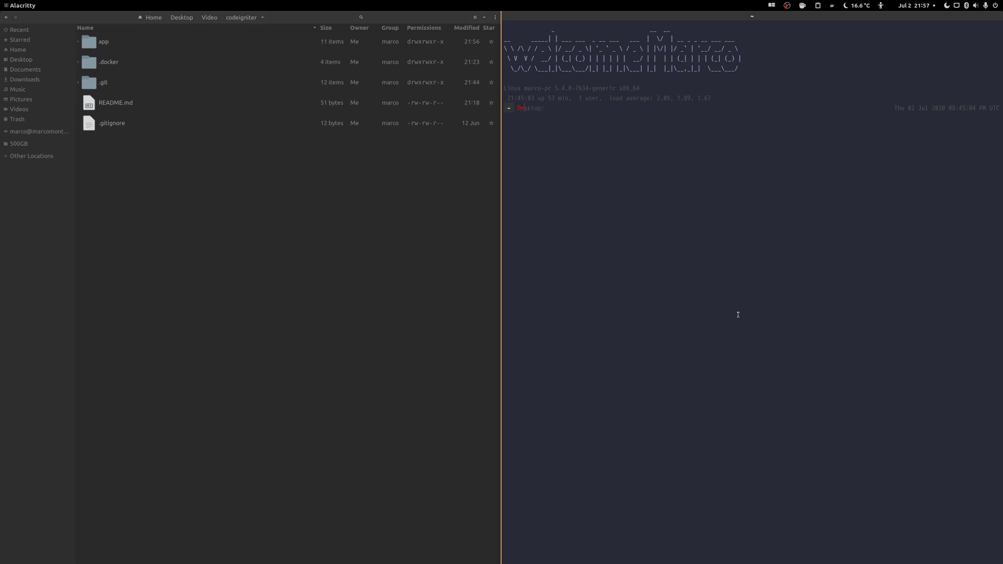
pyautogui.write('Video/codeigniter/')
pyautogui.write('la')
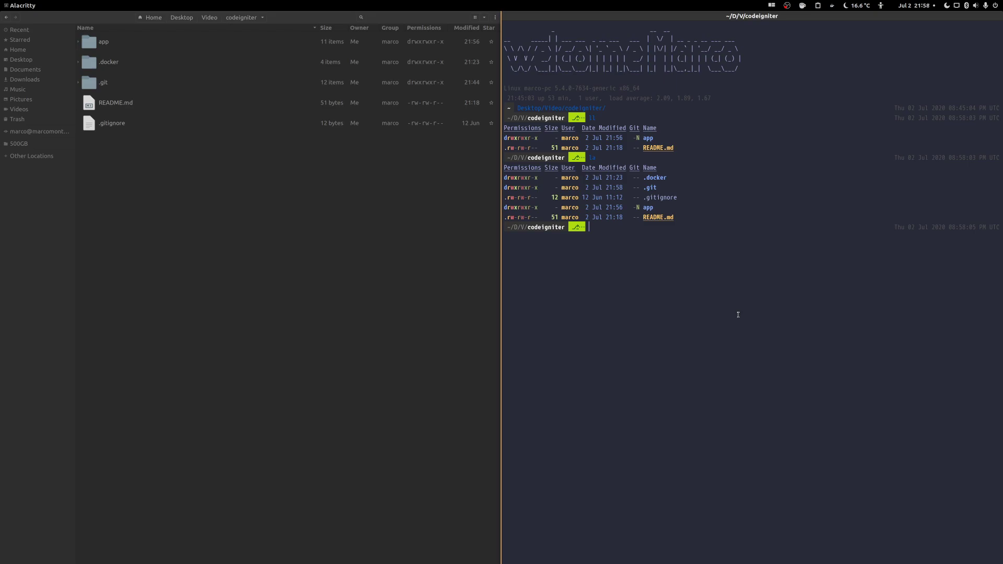
pyautogui.write('.docker/')
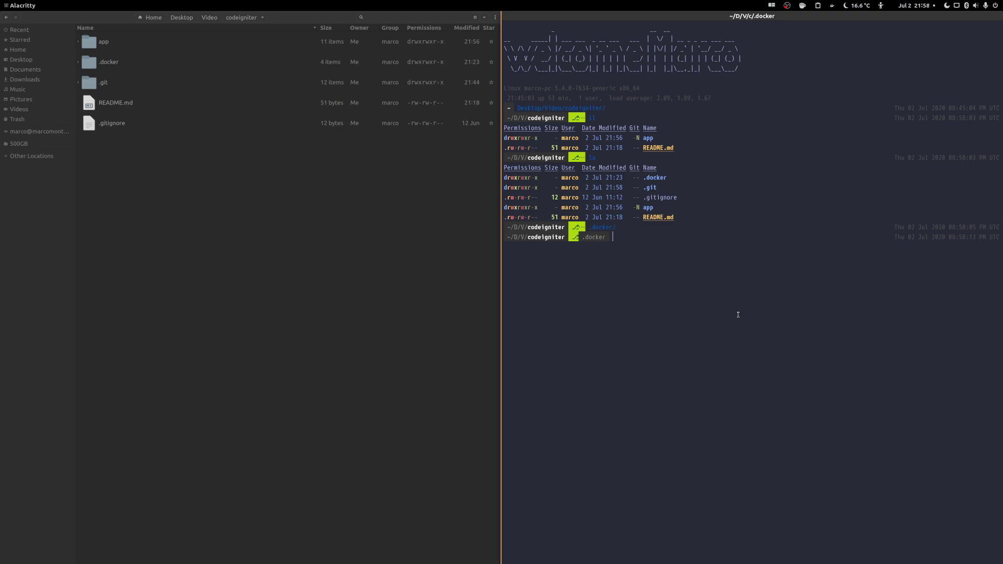
pyautogui.write('dup')
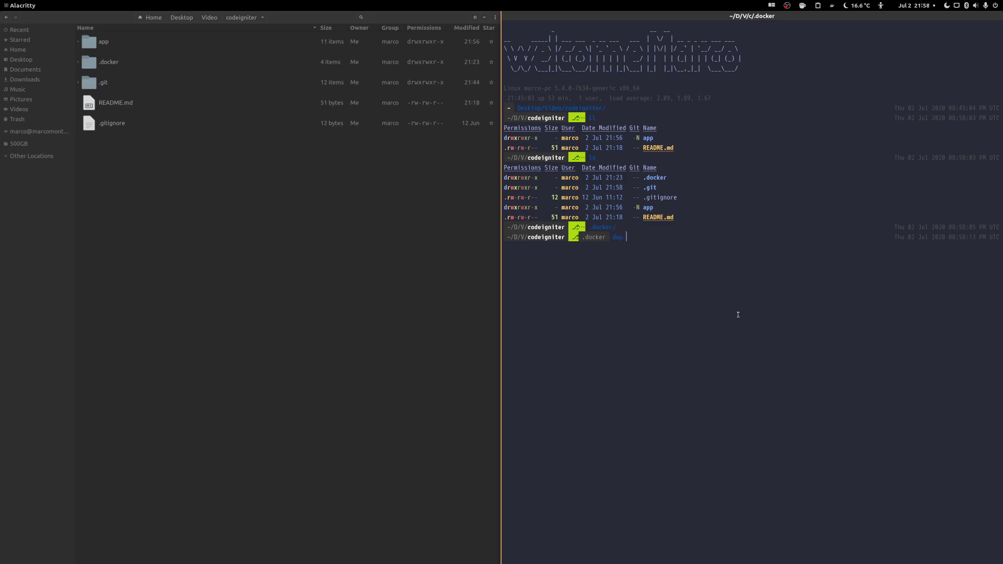
pyautogui.press('Return')
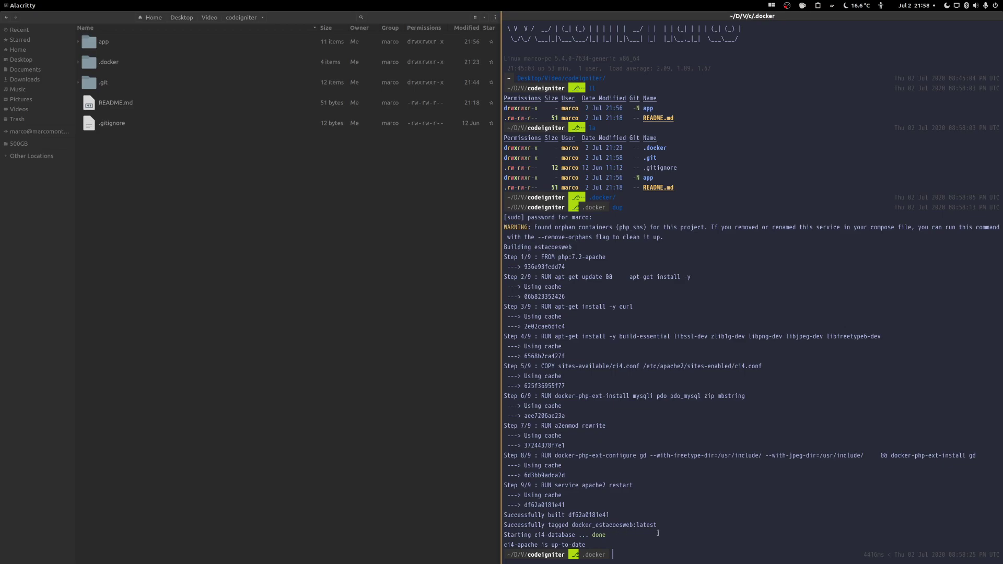
pyautogui.write('sudo di')
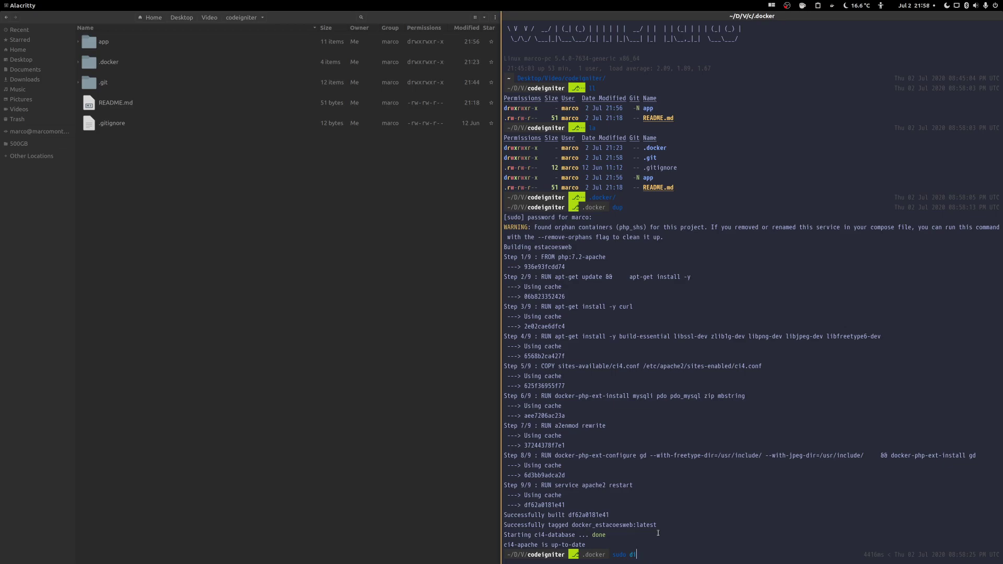
pyautogui.write('docker-compose.yml')
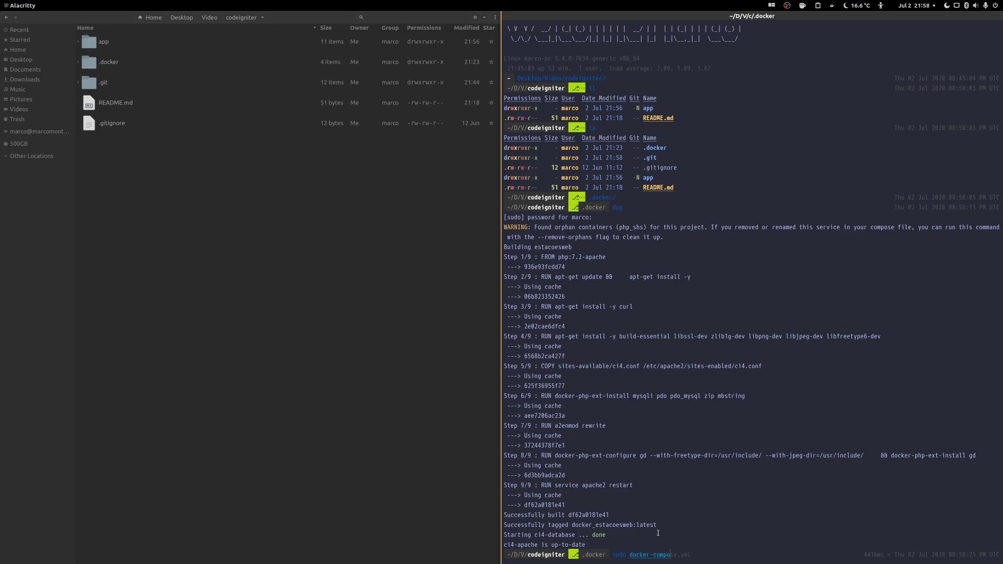
pyautogui.write('up --')
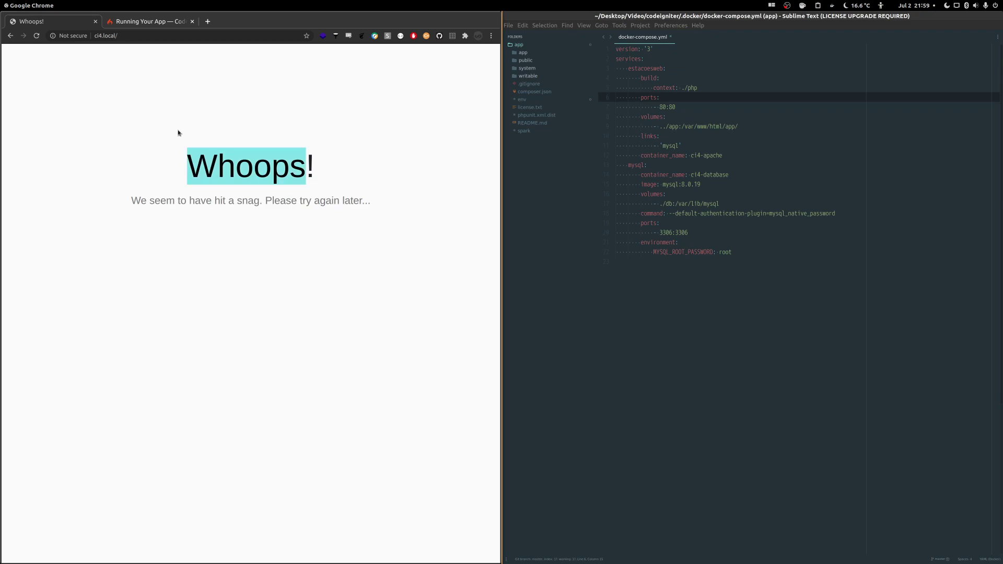
pyautogui.moveTo(182, 171)
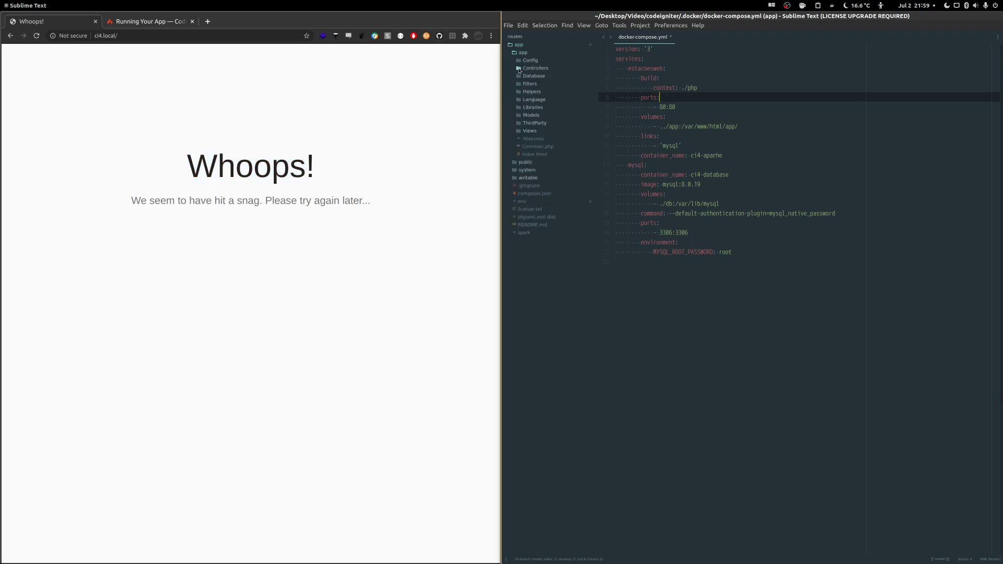
# - Expand app > Config in the Sublime Text sidebar and preview App.php
pyautogui.click(530, 60)
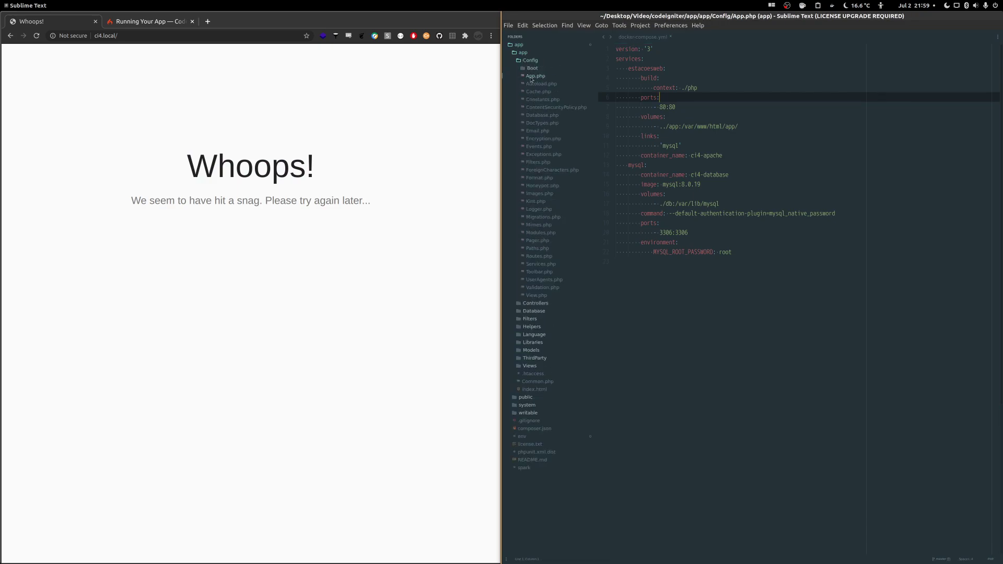
pyautogui.click(536, 76)
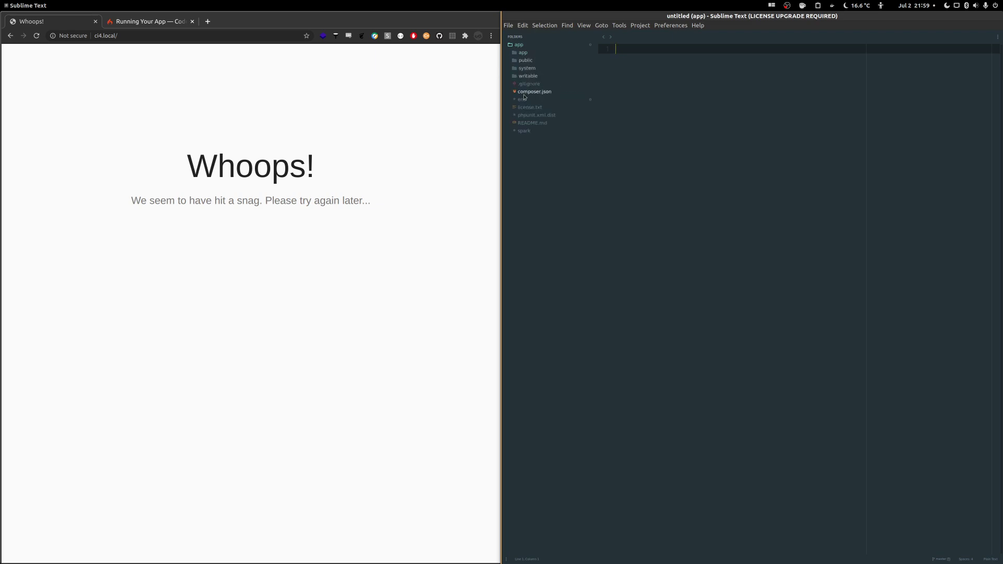
# - Open the env file from the sidebar and bring up the command palette
pyautogui.click(523, 99)
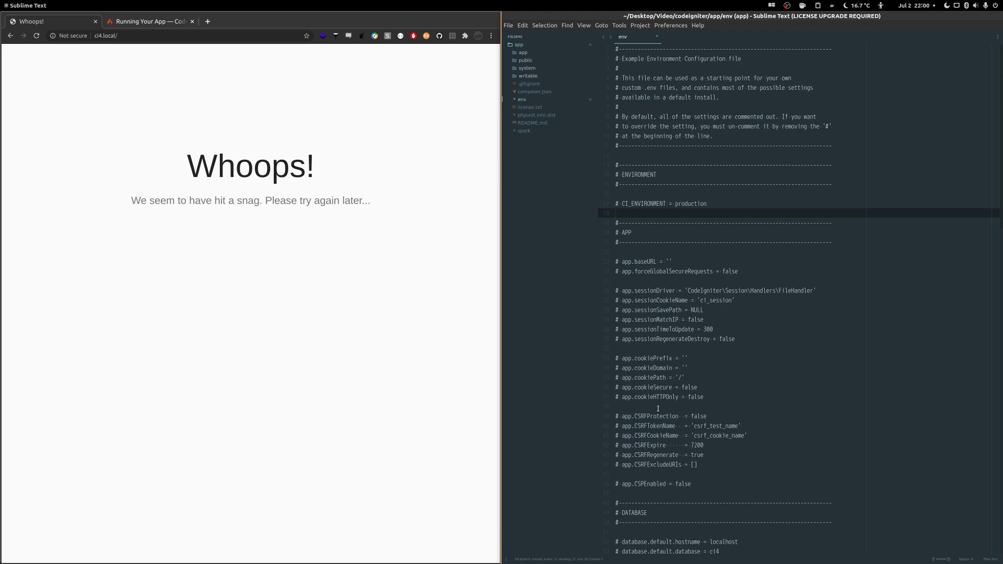
pyautogui.press('ctrl+shift+p')
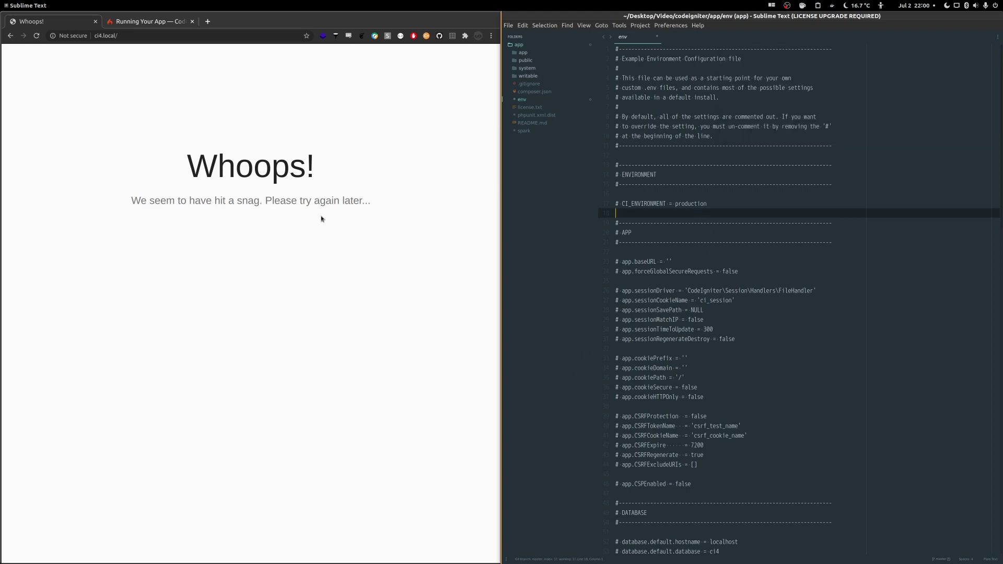
# - Search the user guide for '.env' and read the env() entry in Global Functions and Constants
pyautogui.click(150, 21)
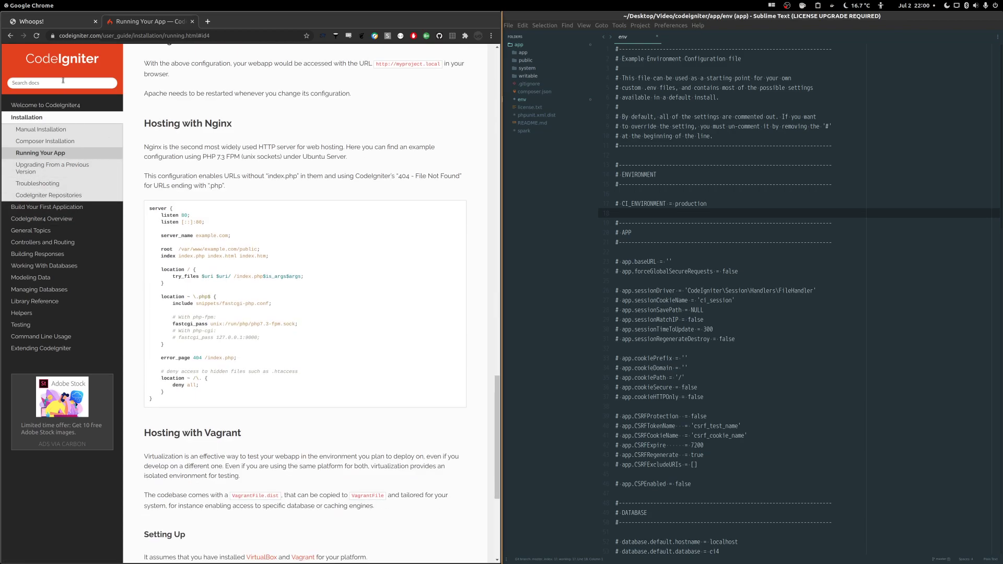
pyautogui.write('.env')
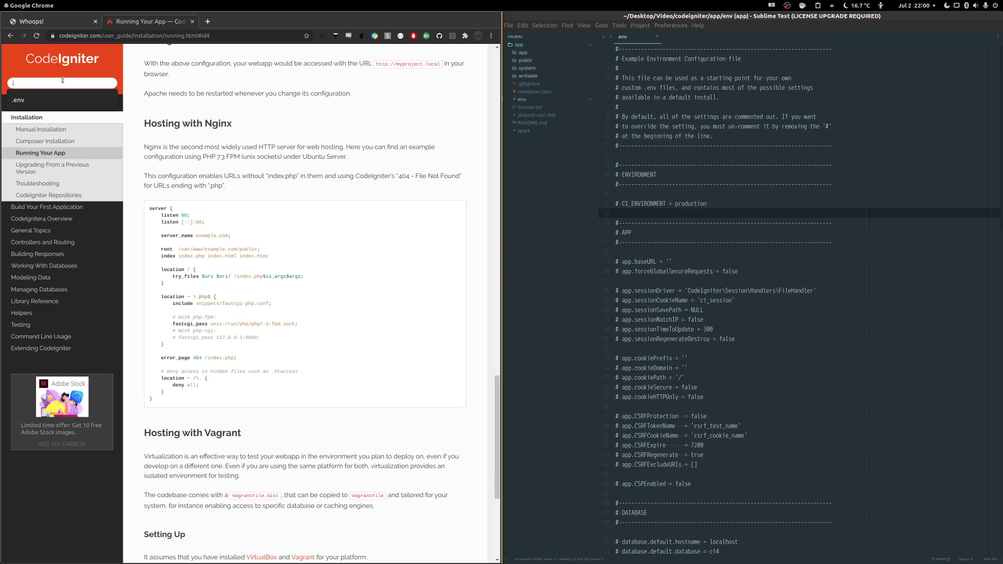
pyautogui.click(44, 105)
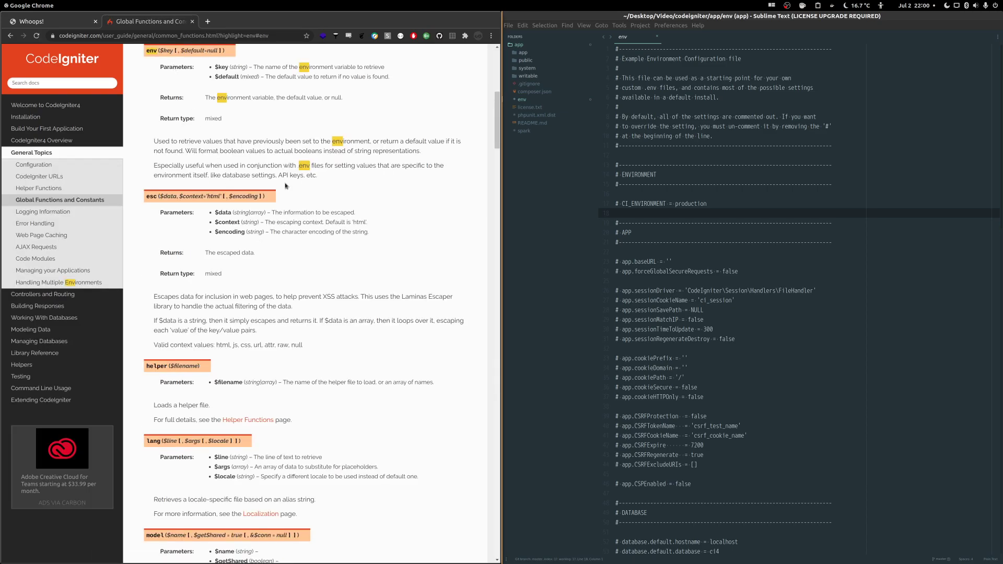
pyautogui.scroll(3)
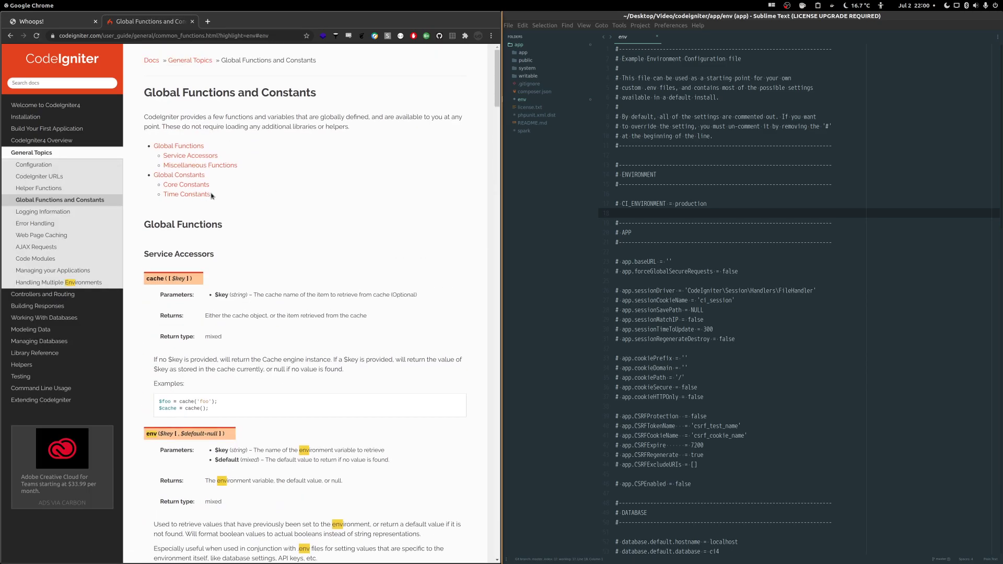
pyautogui.scroll(-3)
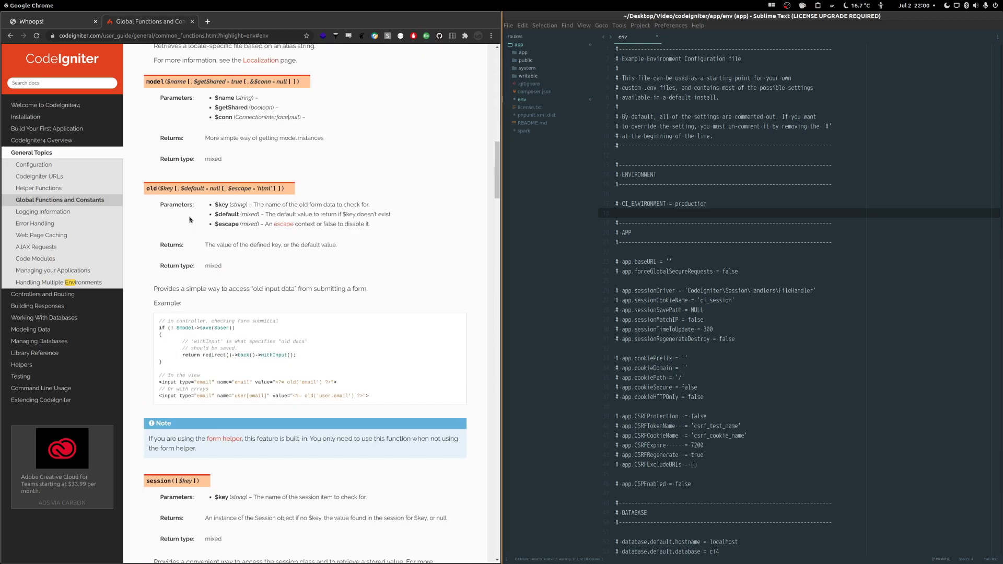
pyautogui.scroll(-3)
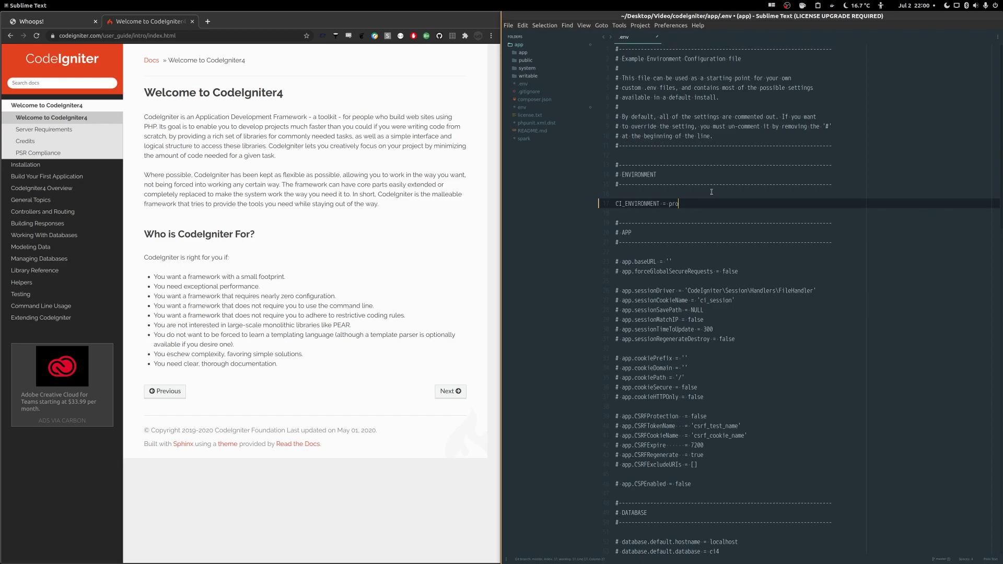
# - Type 'development' as the CI_ENVIRONMENT value in .env
pyautogui.write('develop')
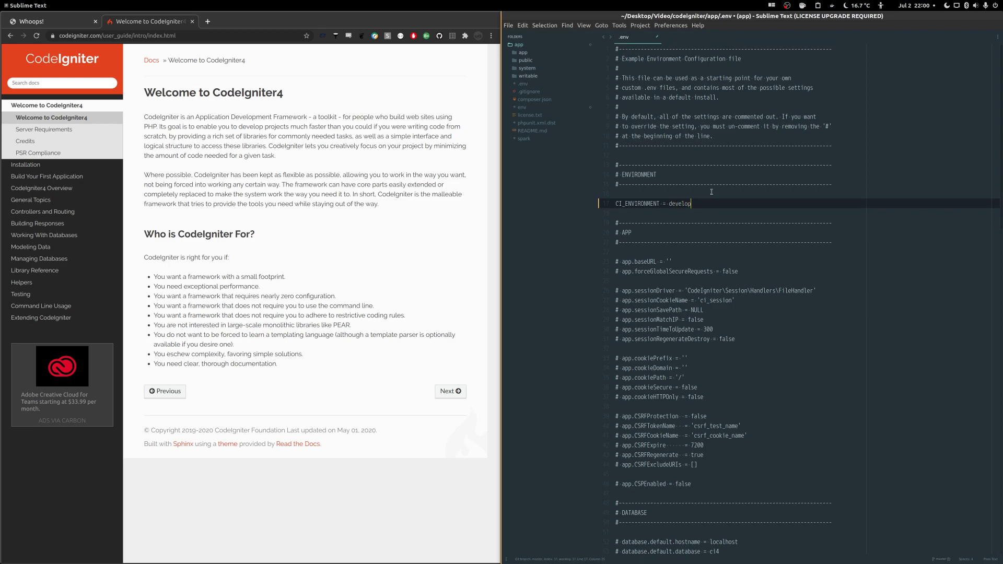
pyautogui.write('ment')
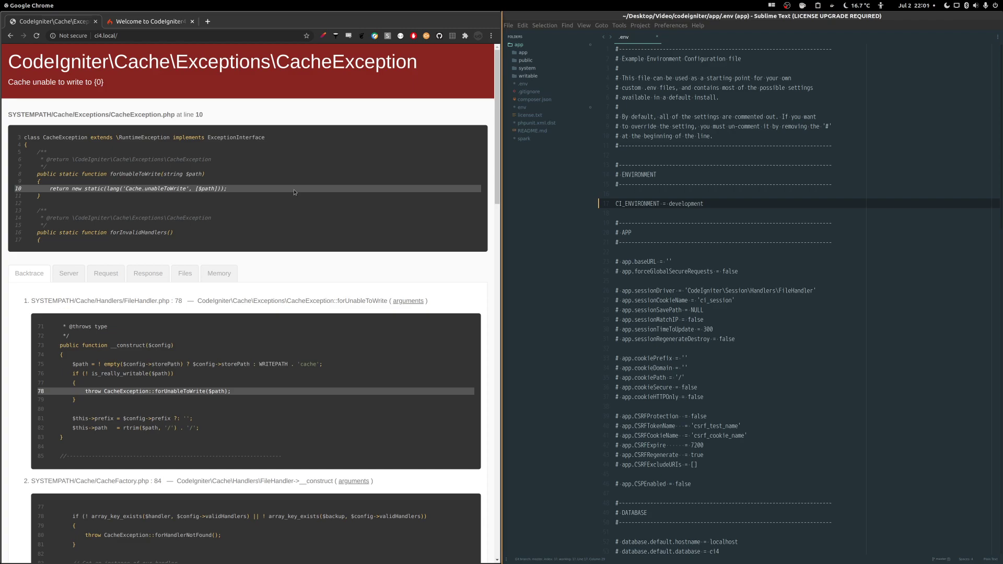
# - Expand and collapse the writable folder in Sublime Text to inspect cache, logs and session
pyautogui.click(528, 75)
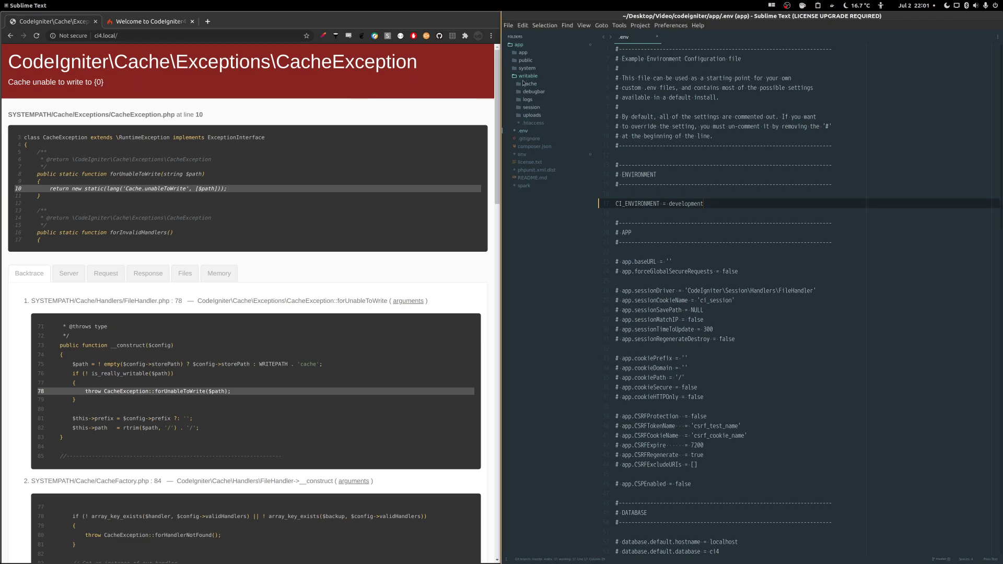
pyautogui.click(528, 75)
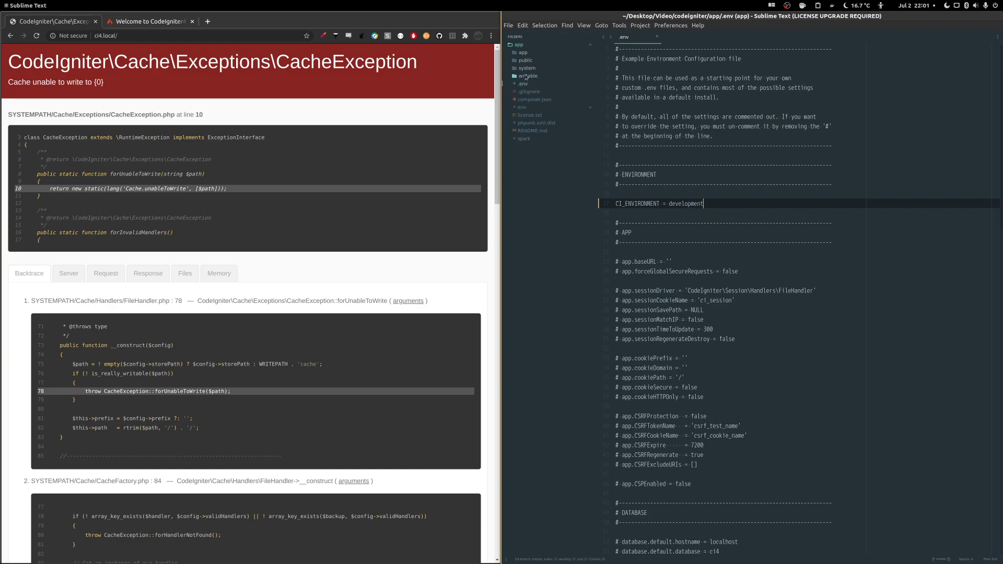
pyautogui.click(528, 75)
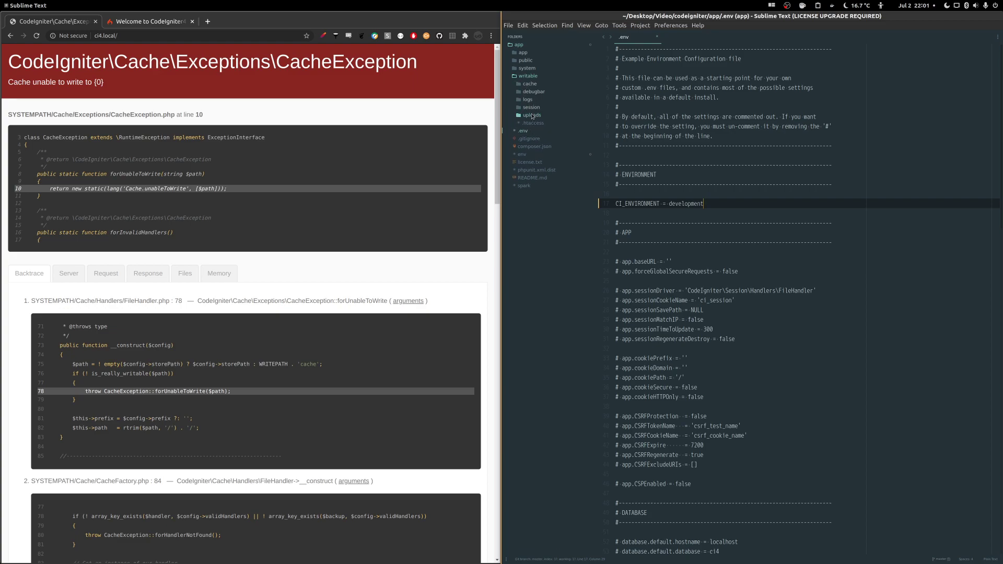
pyautogui.click(528, 75)
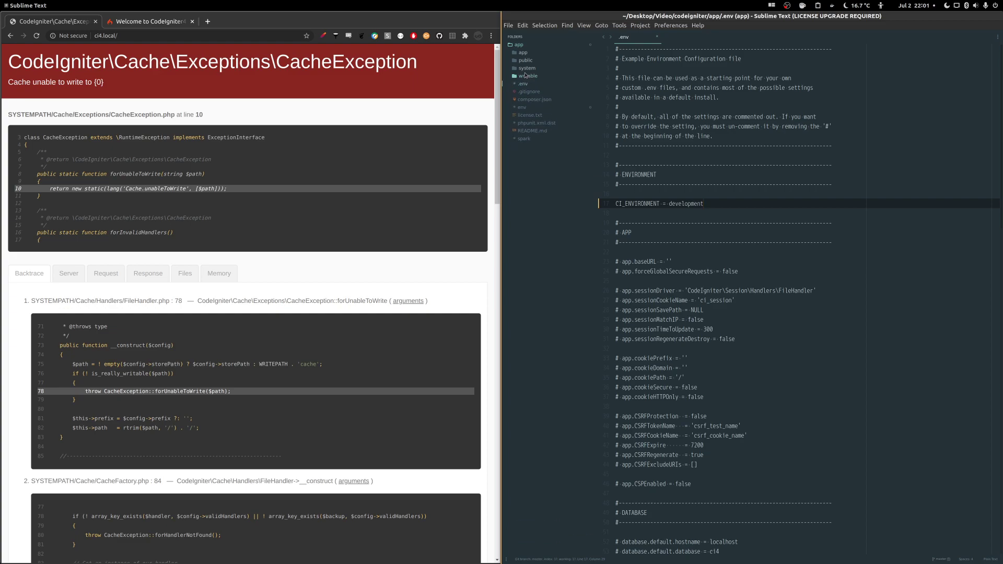
pyautogui.click(703, 203)
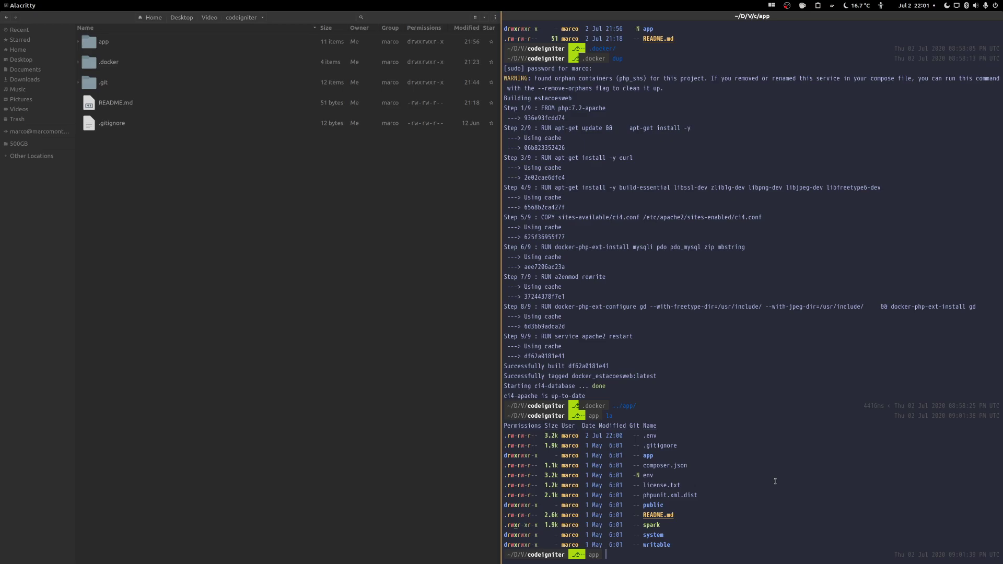
# - Run 'sudo chown -R www-data:marco writable/' in the app directory
pyautogui.write('sudo chown -R www-data:marco writable/')
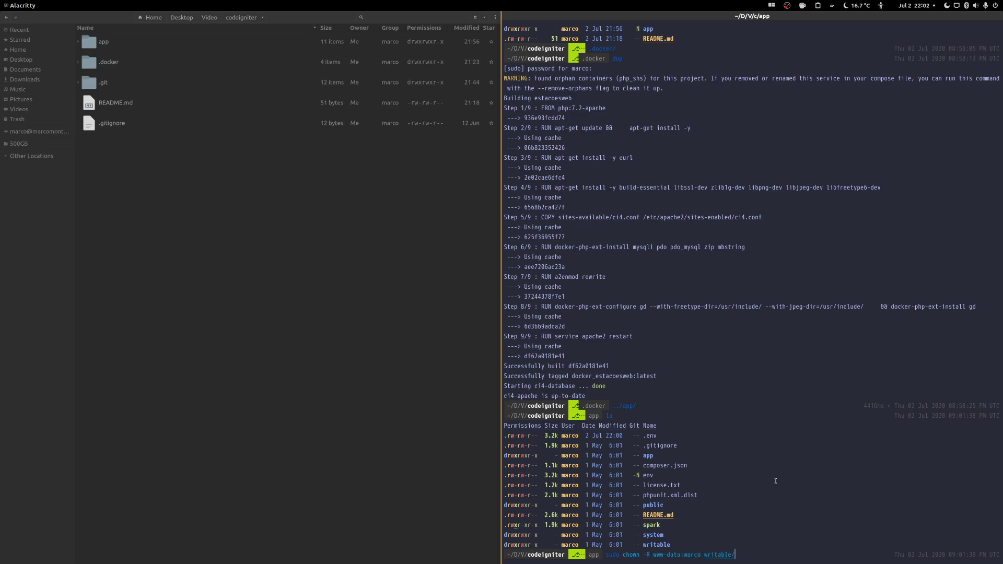
pyautogui.press('Return')
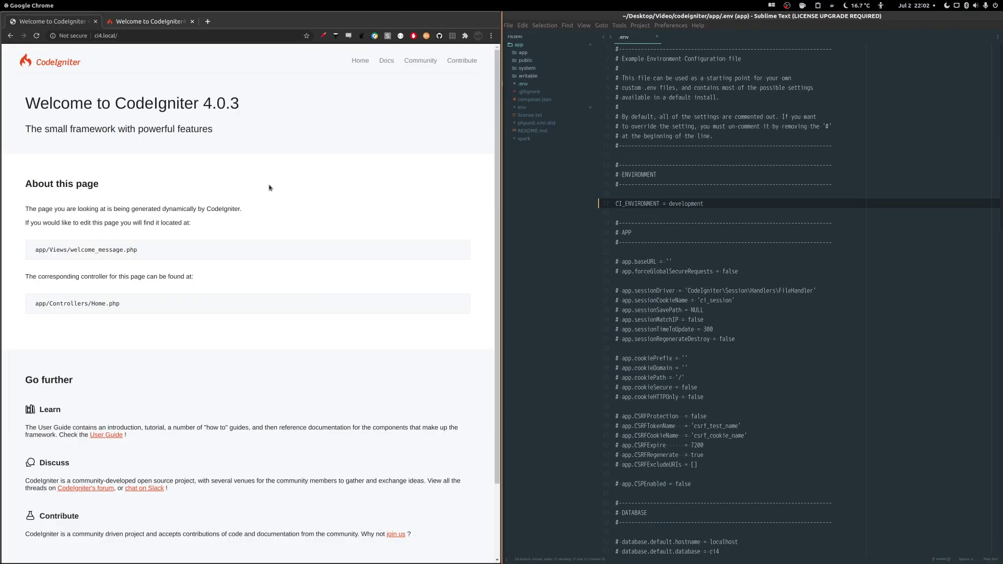
# - Scroll down the Welcome to CodeIgniter 4.0.3 page at ci4.local
pyautogui.scroll(-3)
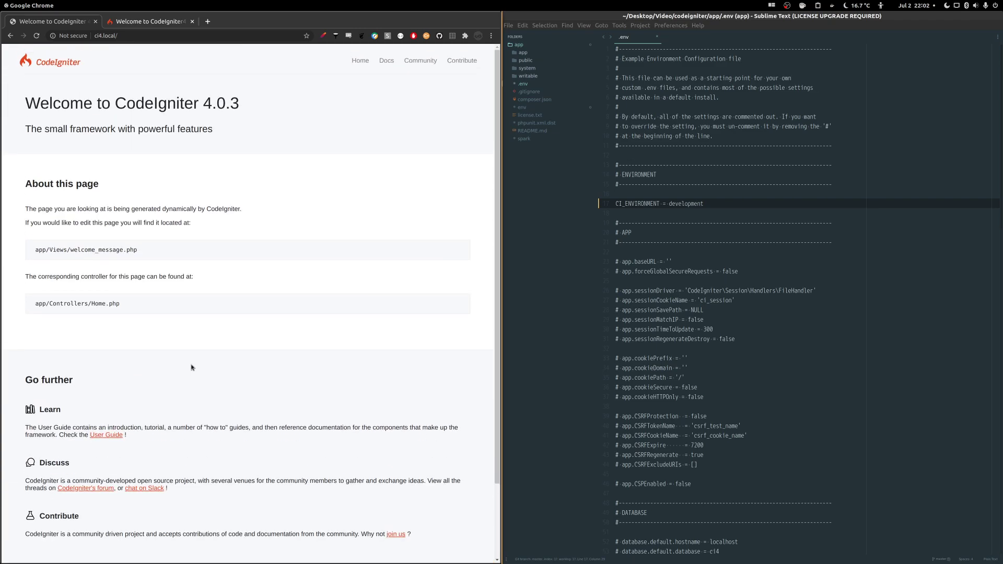
pyautogui.moveTo(287, 351)
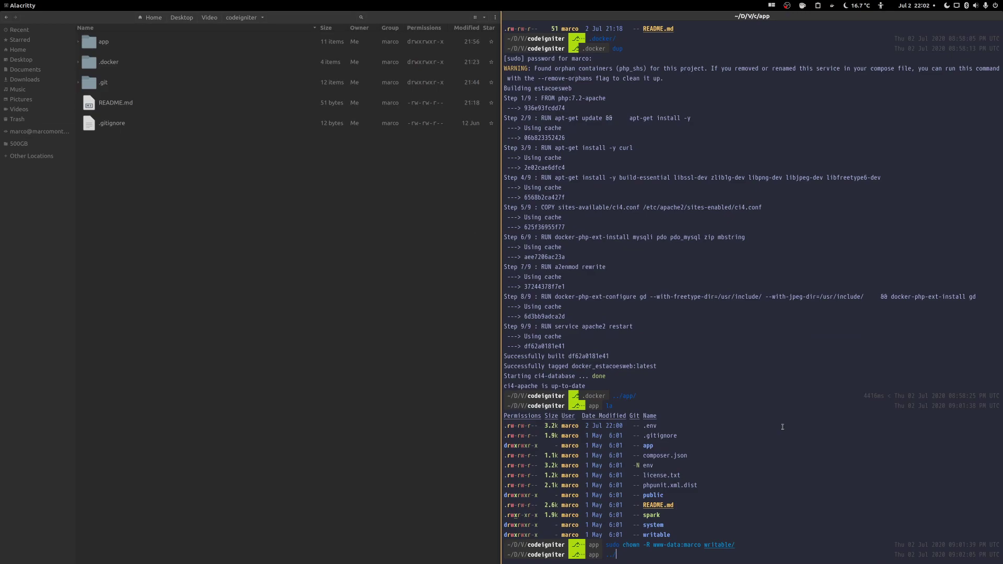
# - Change directory in Alacritty and start the server with 'php spark serve'
pyautogui.write('../.docker')
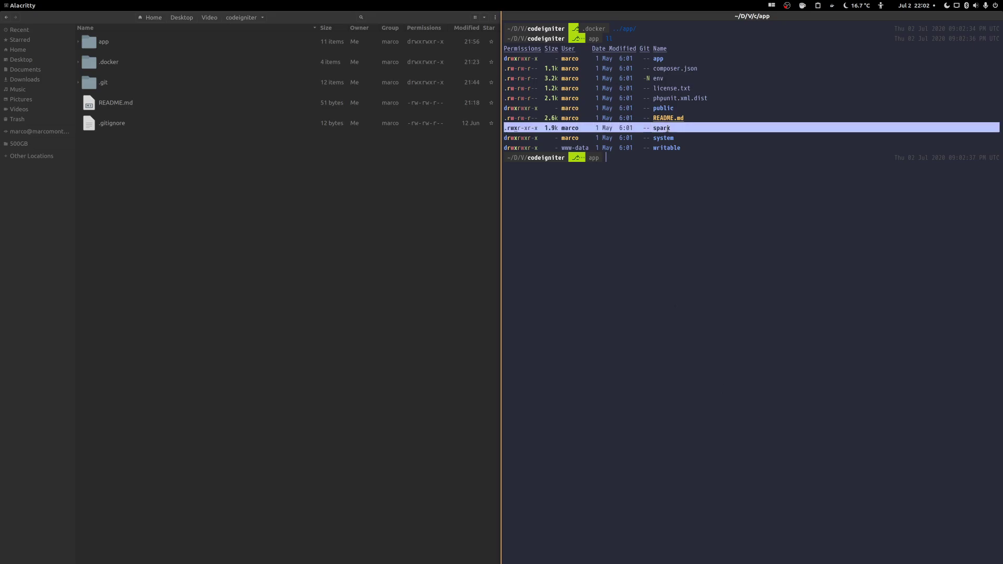
pyautogui.moveTo(720, 144)
pyautogui.write('php')
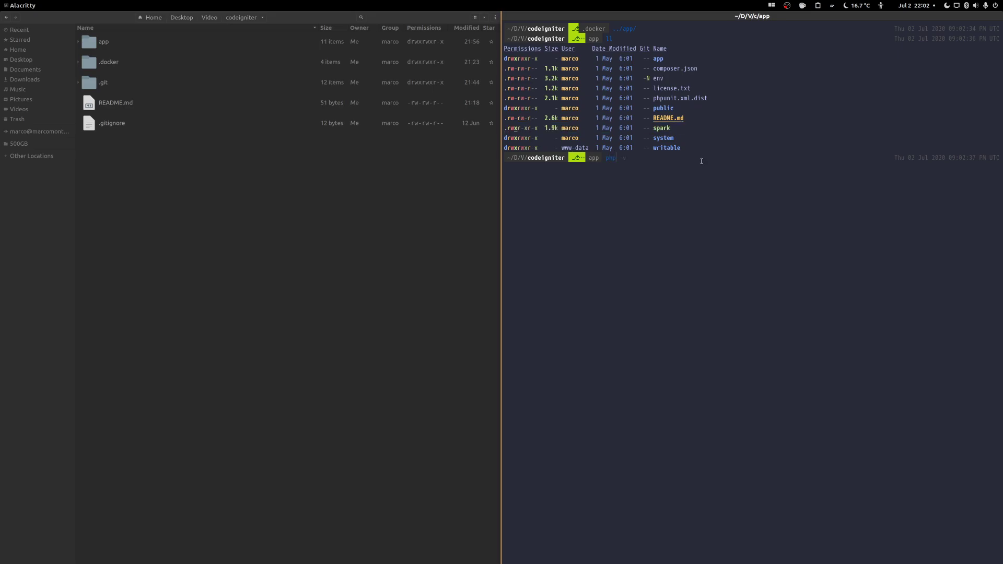
pyautogui.write('spark')
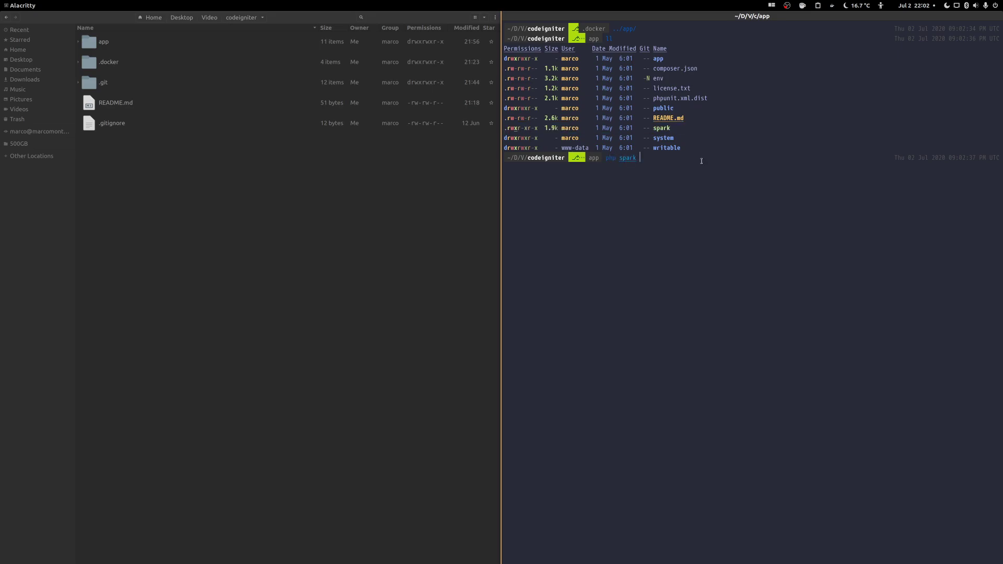
pyautogui.write('serve')
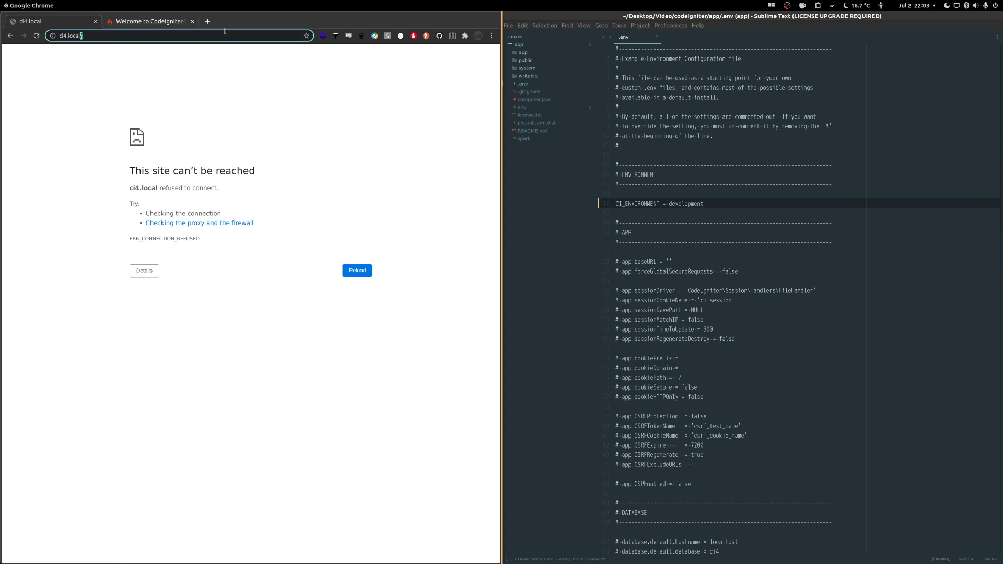
# - Open a new Chrome tab and enter localhost:8080 in the address bar
pyautogui.click(207, 21)
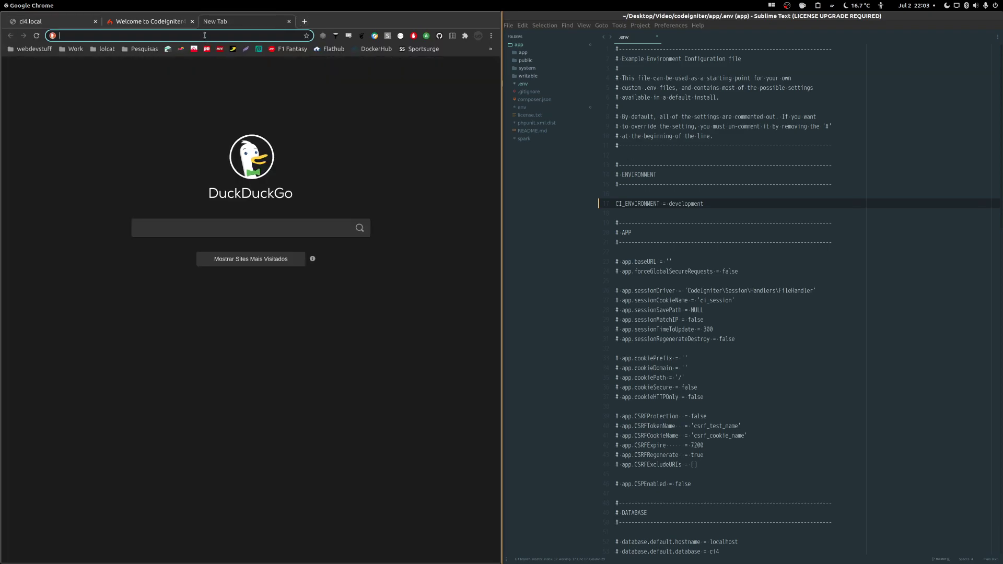
pyautogui.write('localhos')
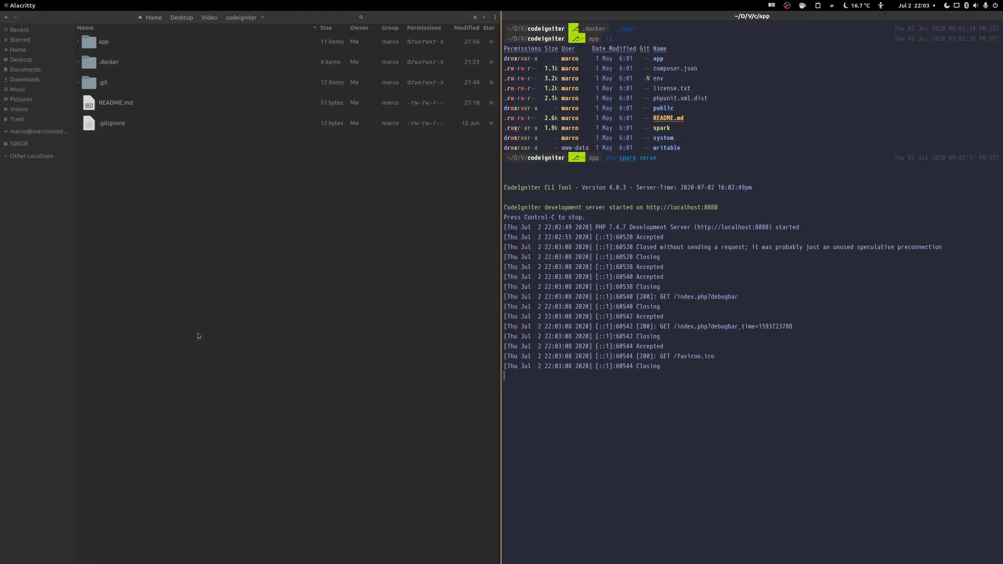
pyautogui.moveTo(420, 422)
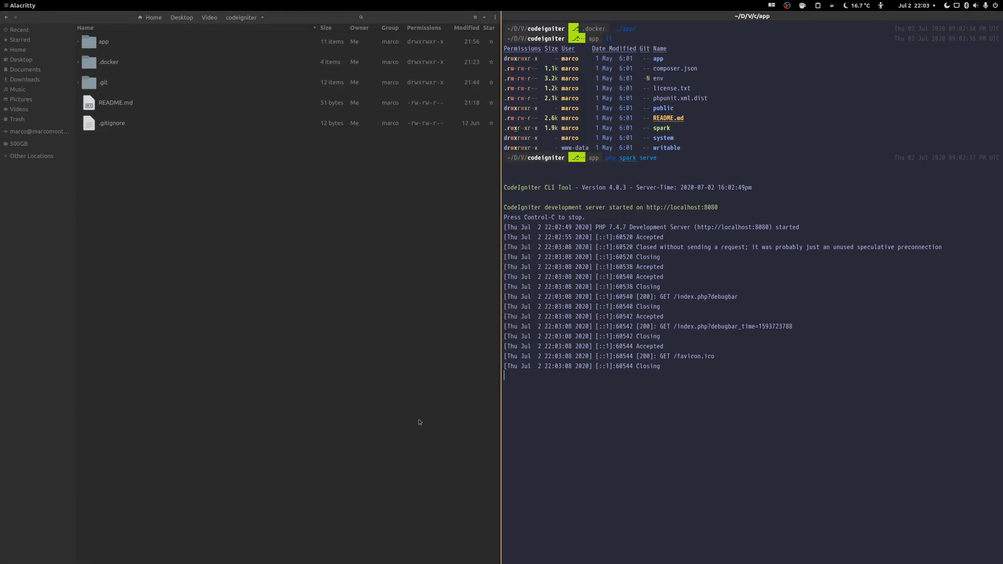
pyautogui.press('ctrl+c')
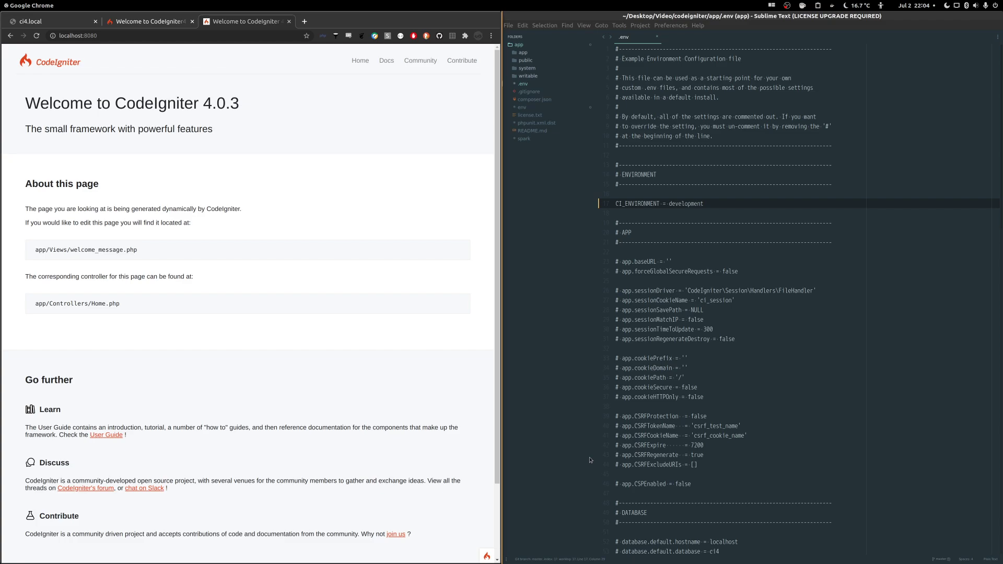
# - Click into the Sublime Text editor beside the localhost:8080 page
pyautogui.click(518, 51)
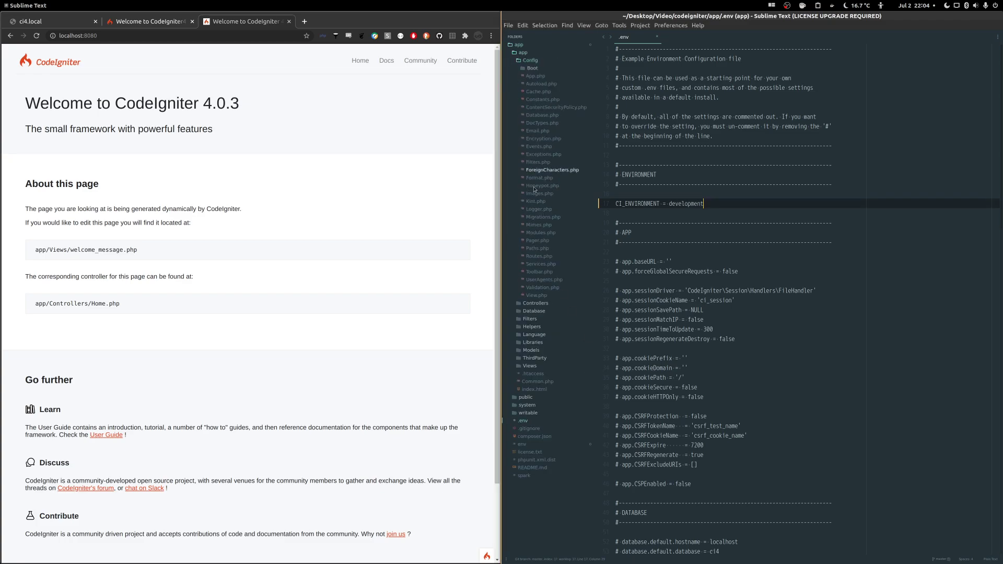
# - Collapse the Config folder so app's Config, Controllers, Models and Views subfolders show
pyautogui.click(529, 60)
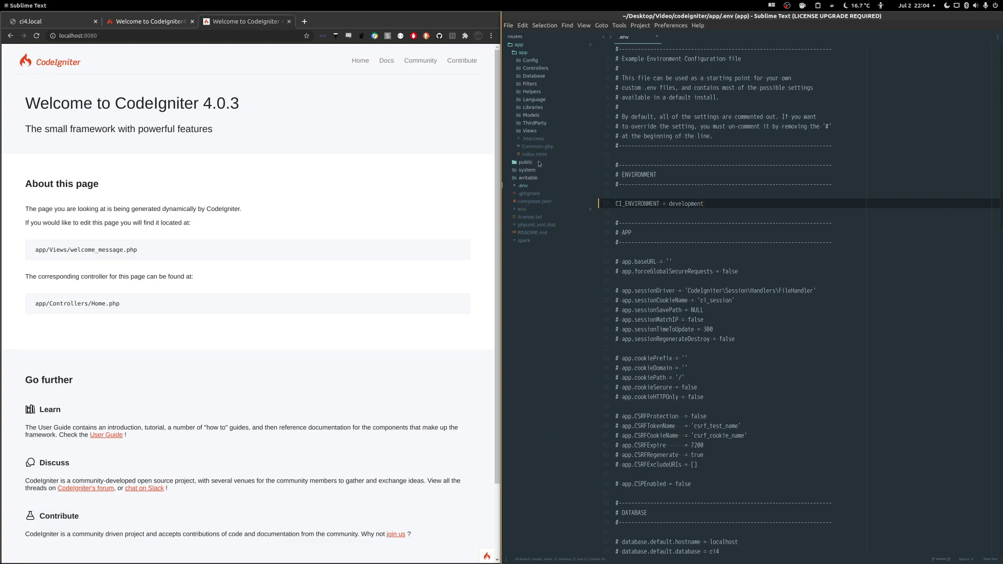
pyautogui.click(703, 203)
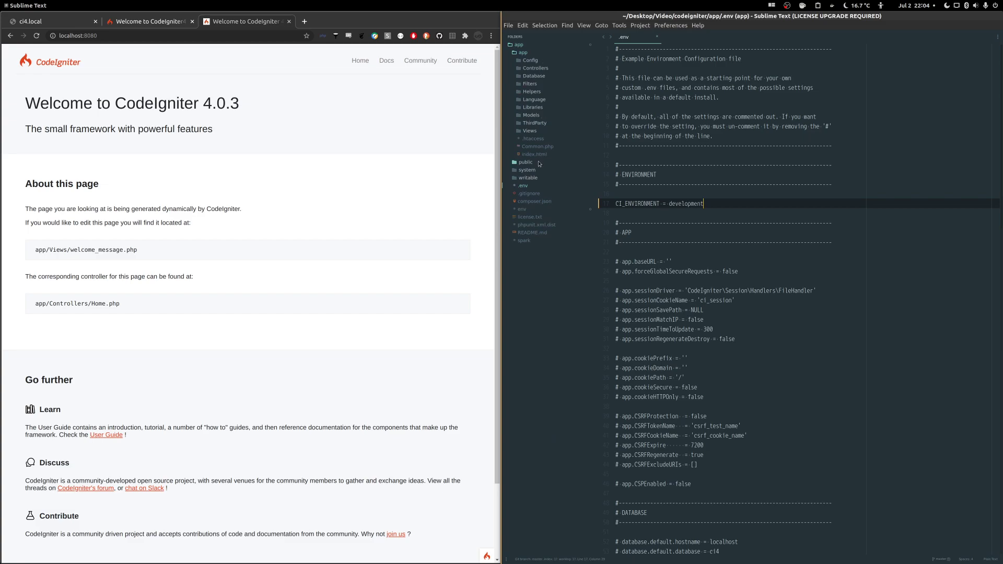